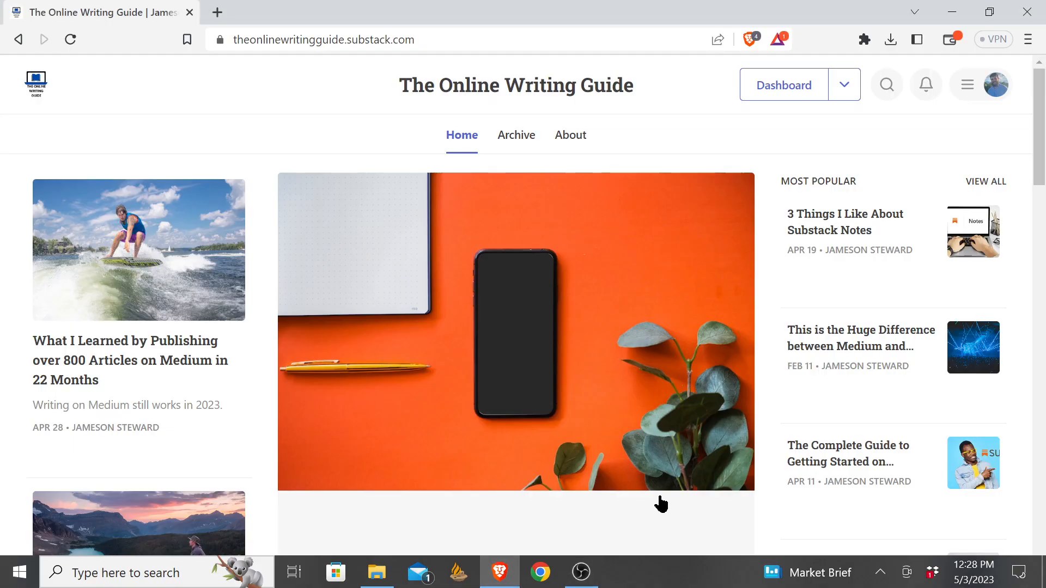
# - Open the Website section of The Online Writing Guide's dashboard settings
pyautogui.scroll(-3)
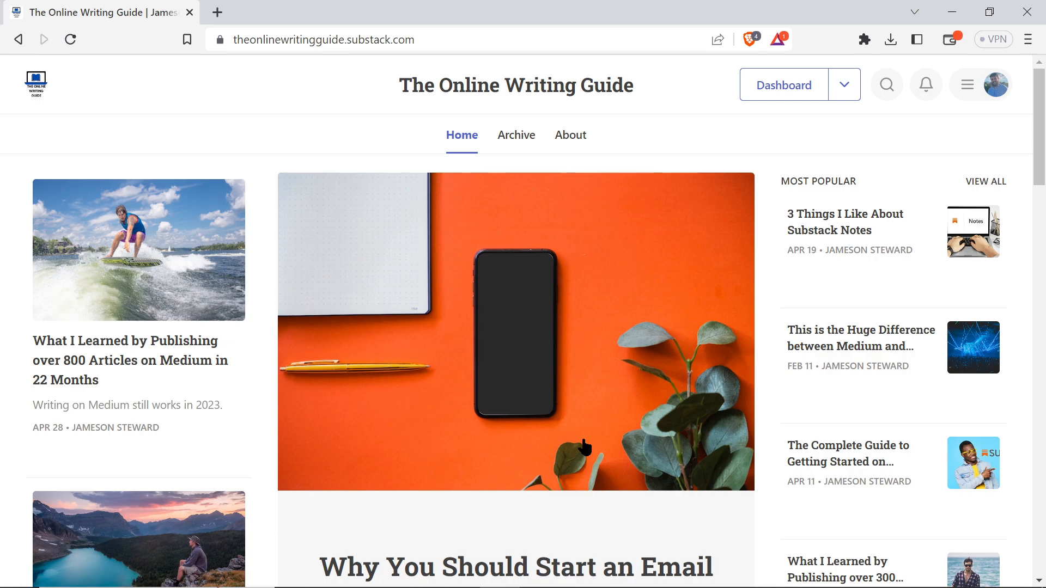
pyautogui.moveTo(580, 444)
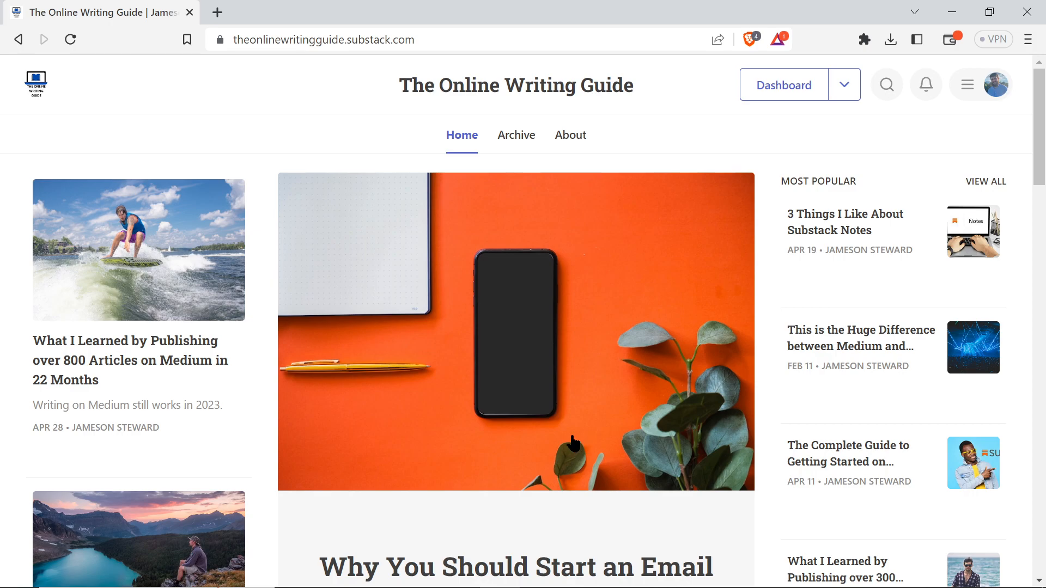
pyautogui.moveTo(534, 407)
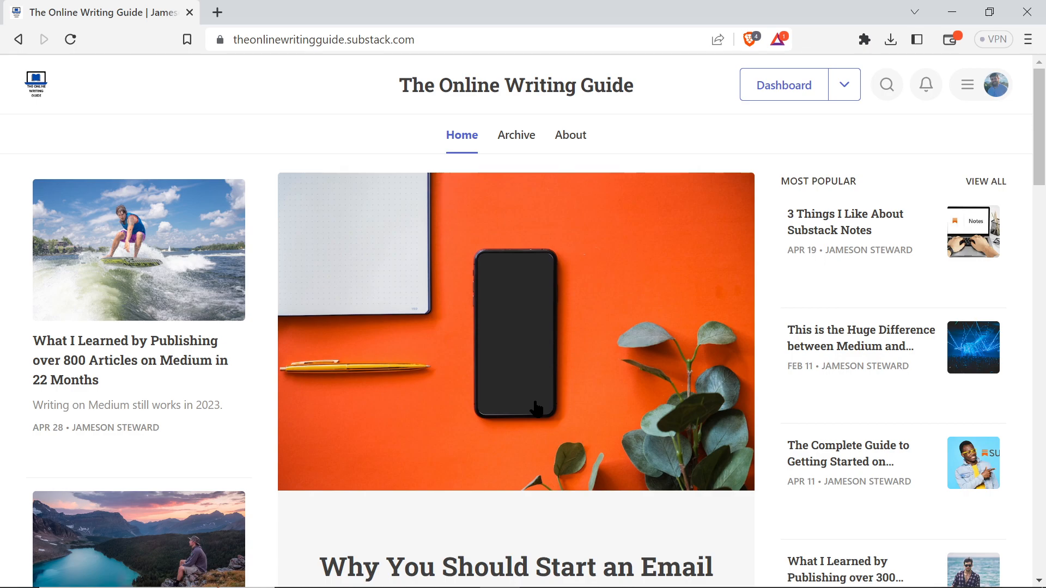
pyautogui.moveTo(653, 90)
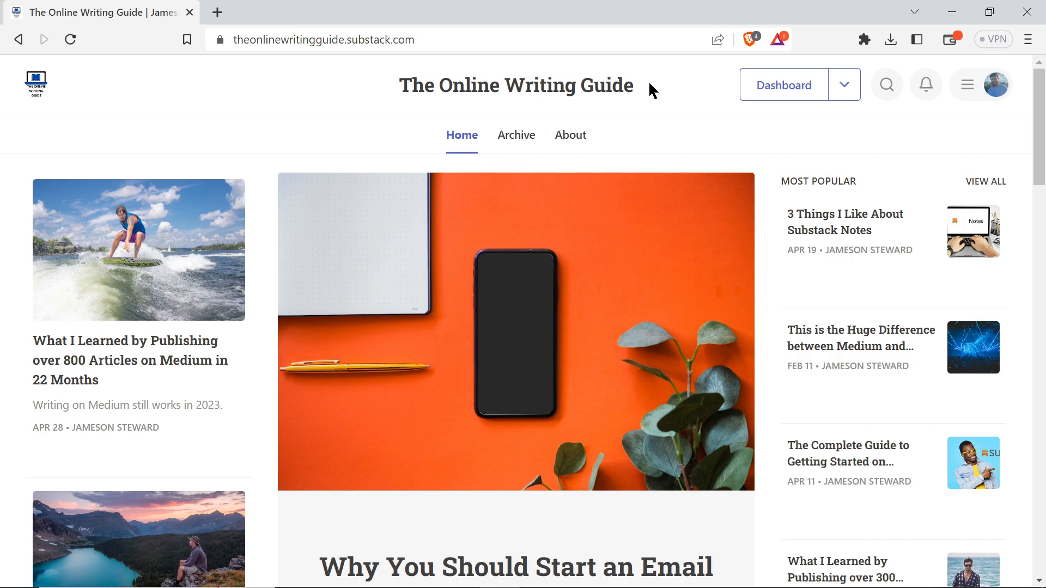
pyautogui.moveTo(734, 113)
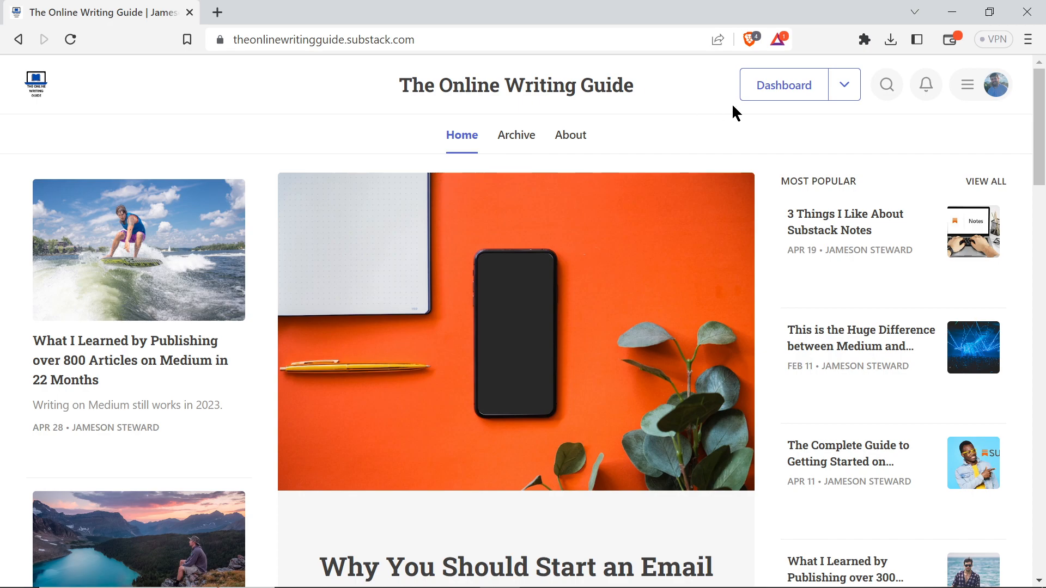
pyautogui.click(783, 85)
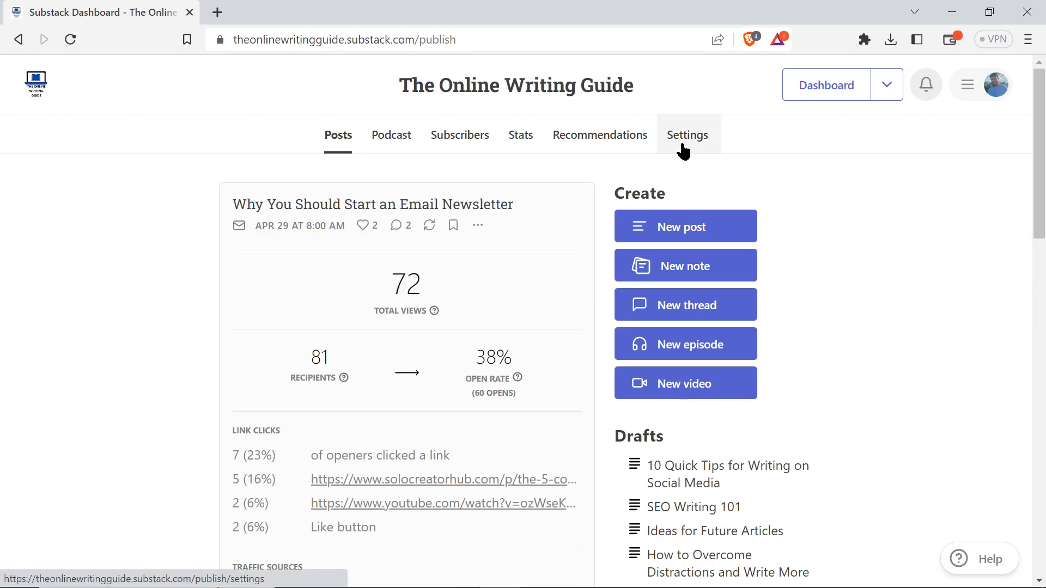
pyautogui.click(687, 135)
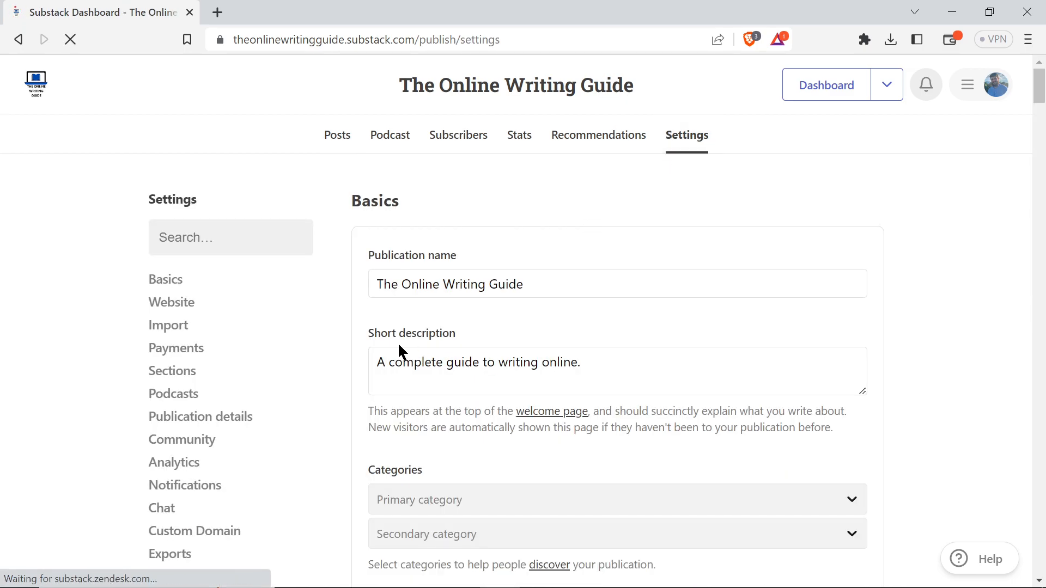
pyautogui.scroll(-3)
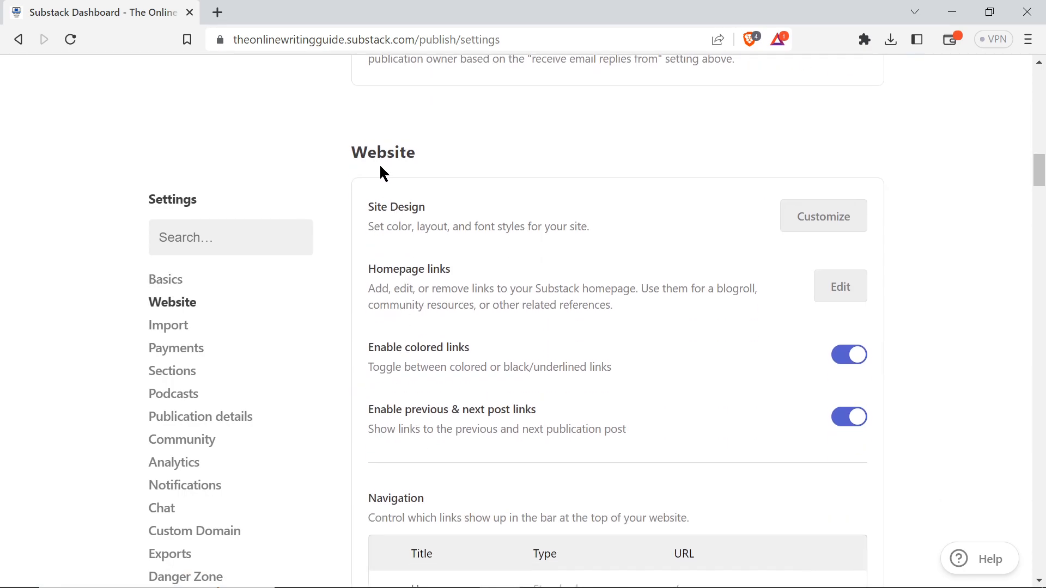
pyautogui.click(173, 301)
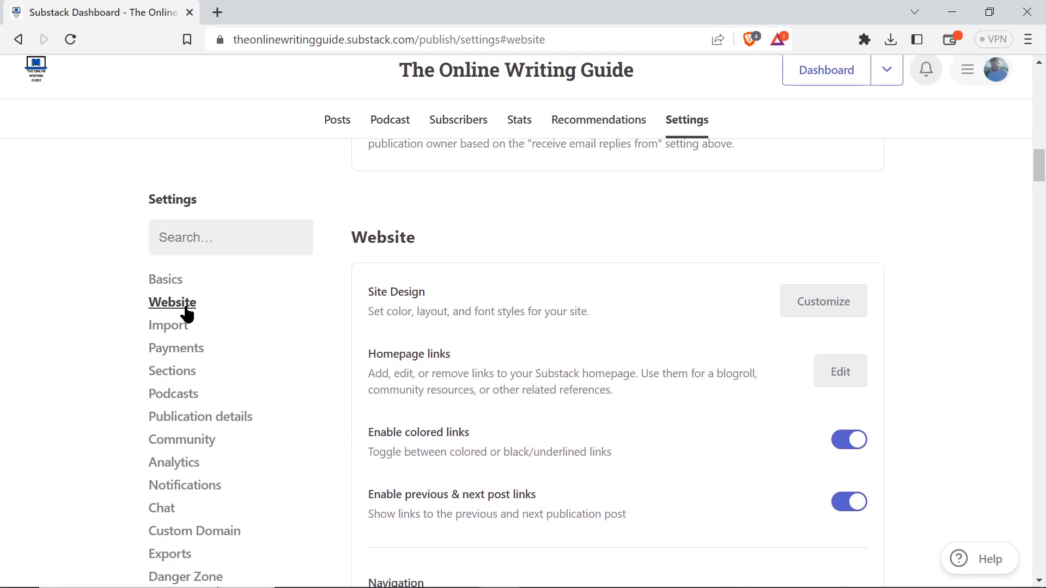
pyautogui.scroll(3)
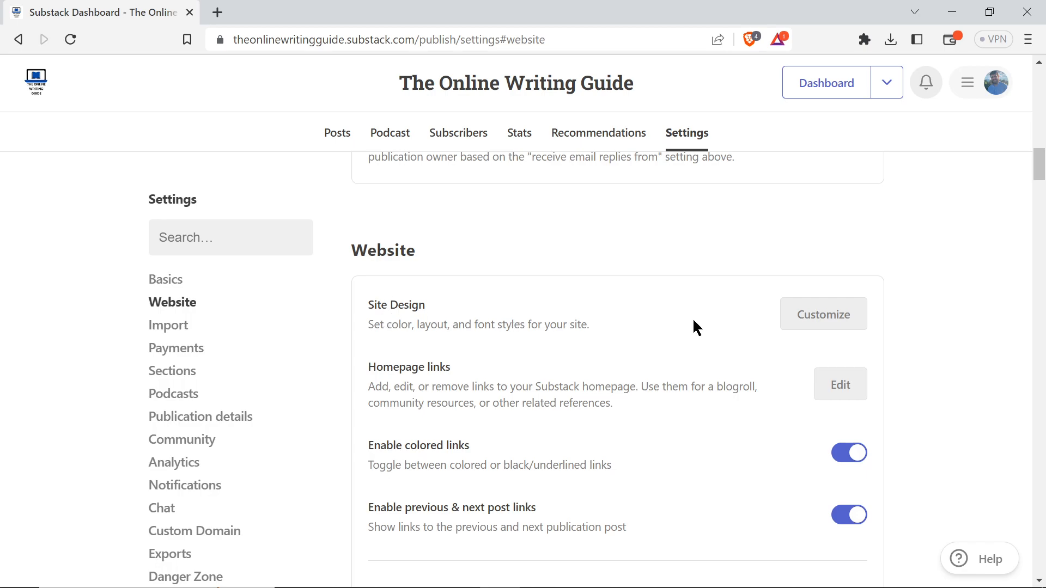
pyautogui.moveTo(760, 345)
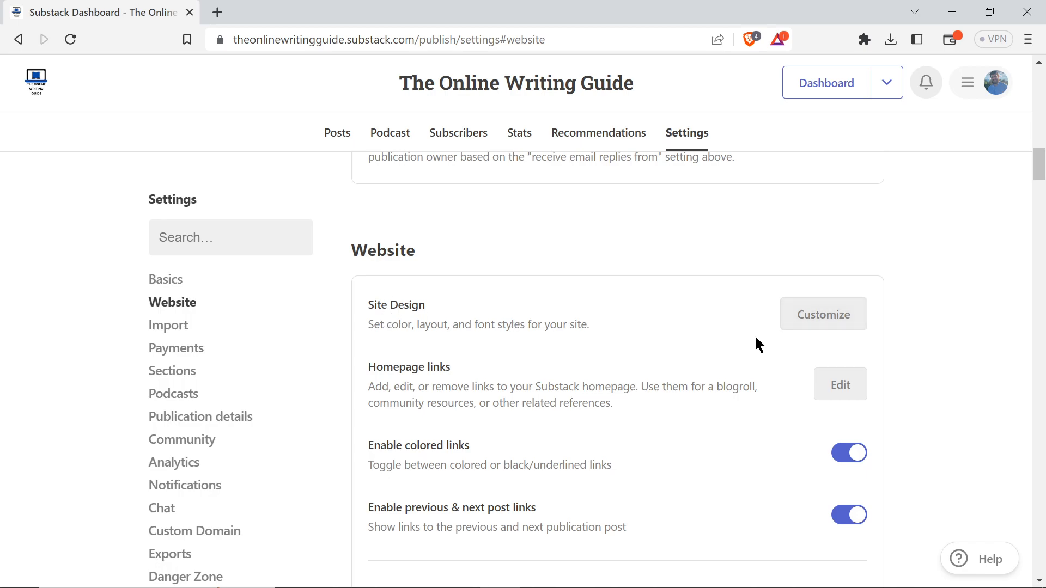
# - Customize the Site Design and browse the Edit theme Homepage and Design options
pyautogui.click(823, 314)
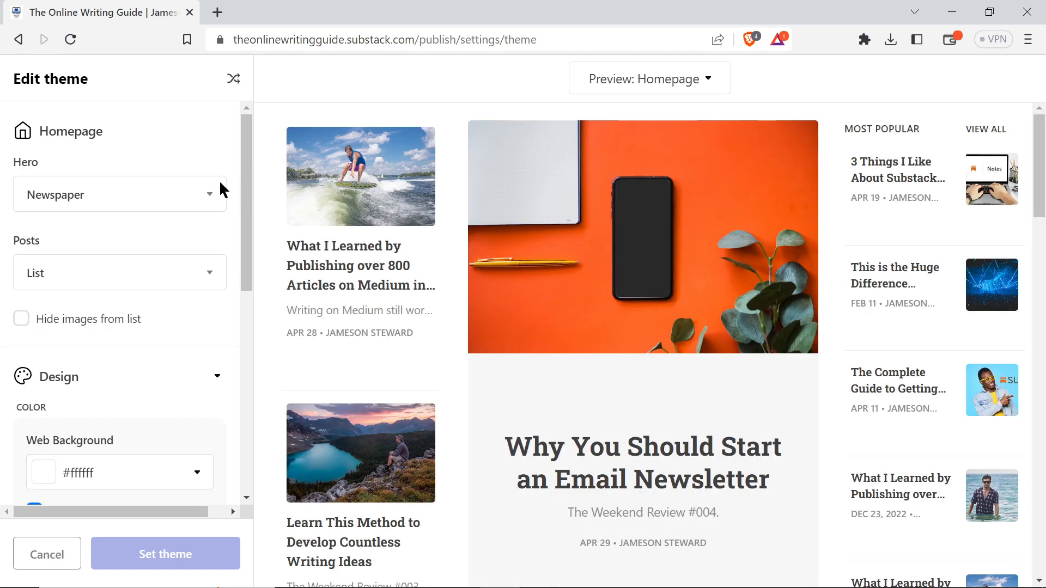
pyautogui.scroll(-3)
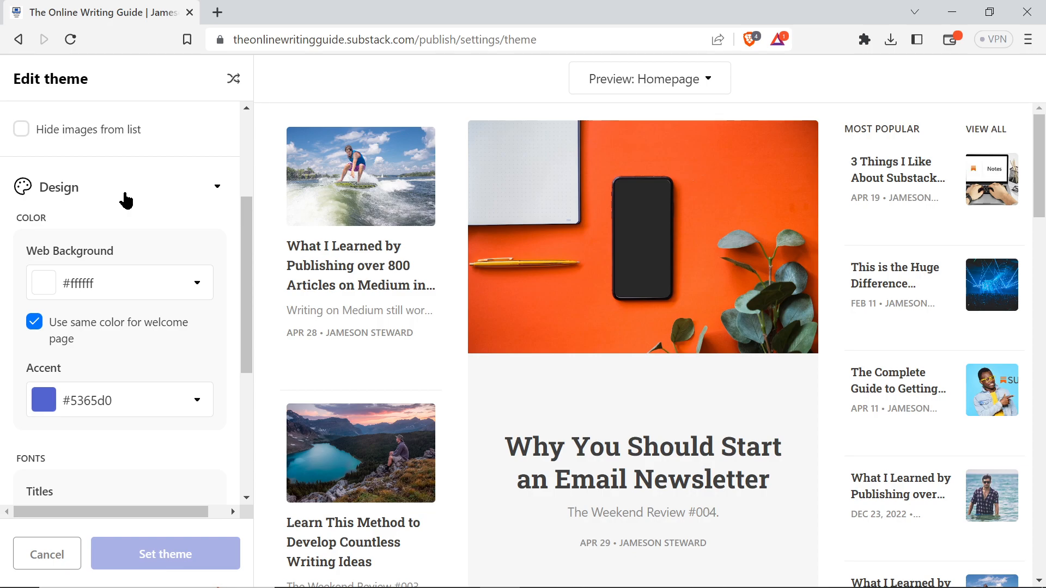
pyautogui.scroll(-3)
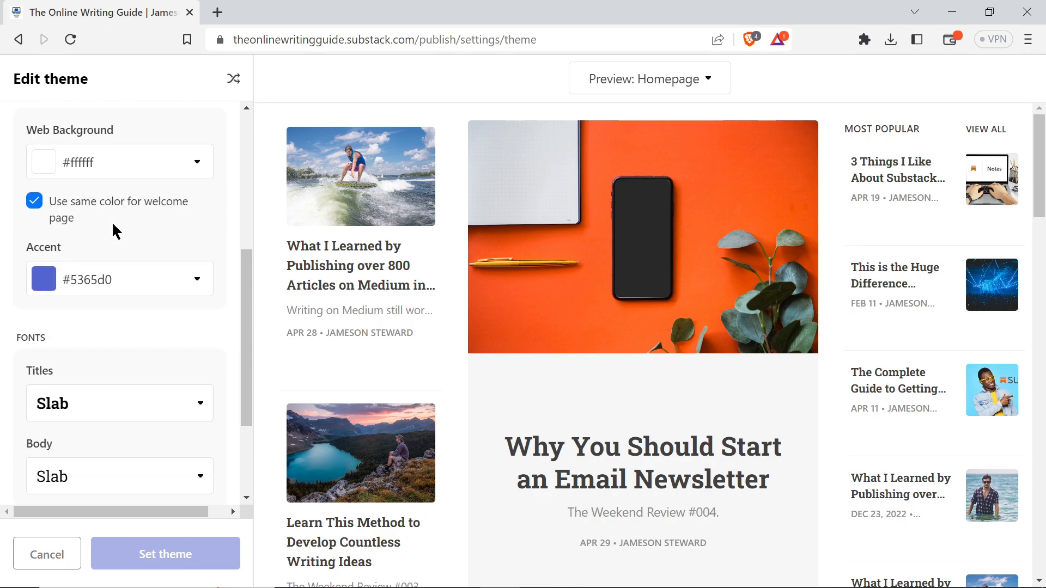
pyautogui.scroll(-3)
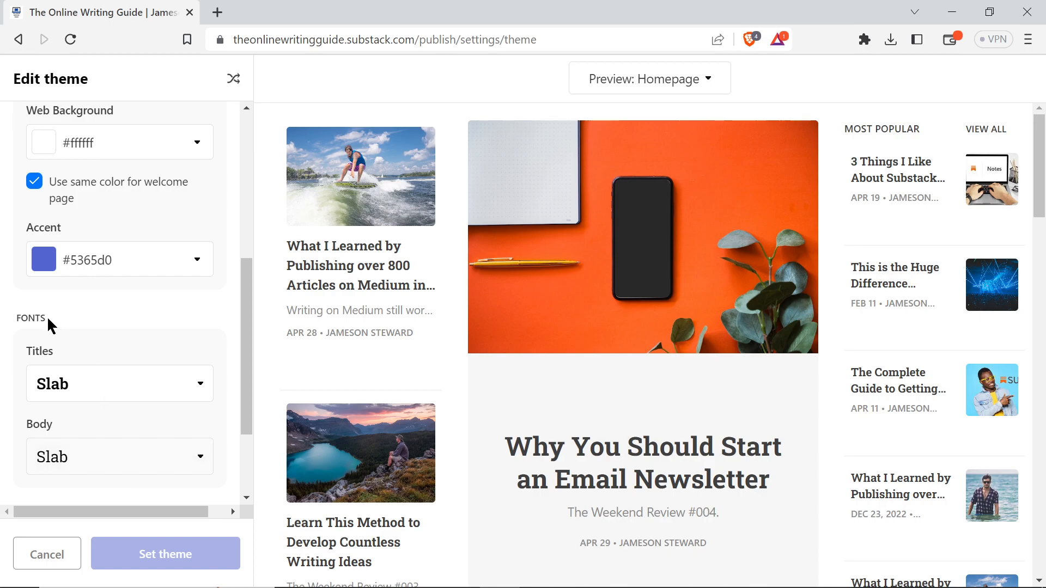
pyautogui.scroll(3)
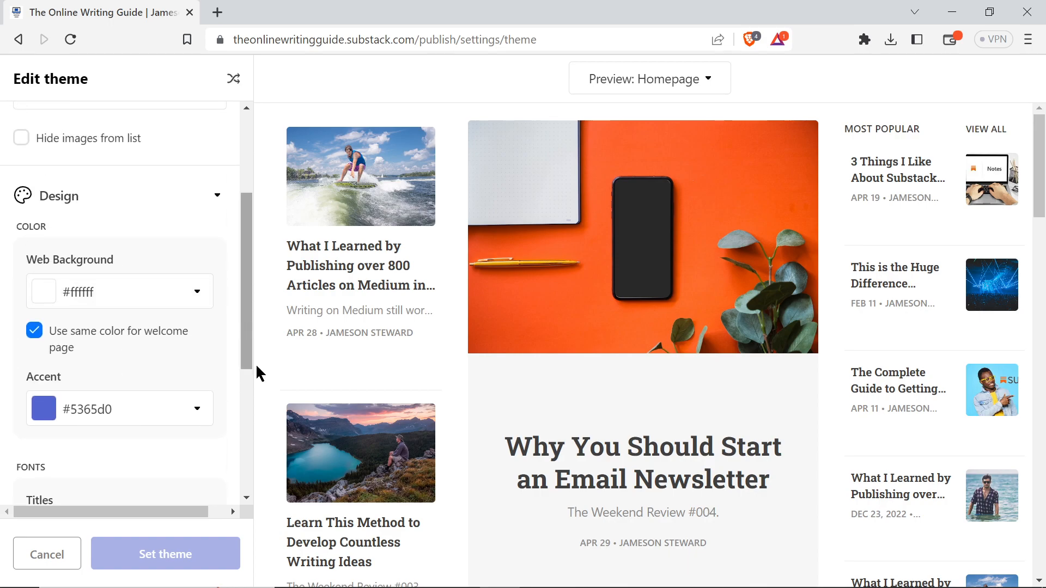
pyautogui.moveTo(175, 540)
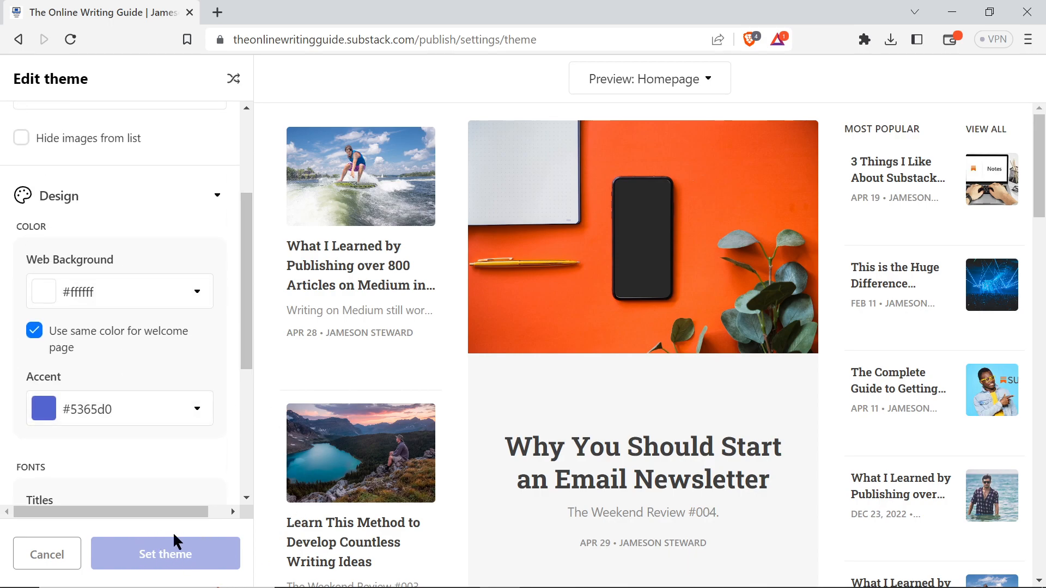
pyautogui.scroll(3)
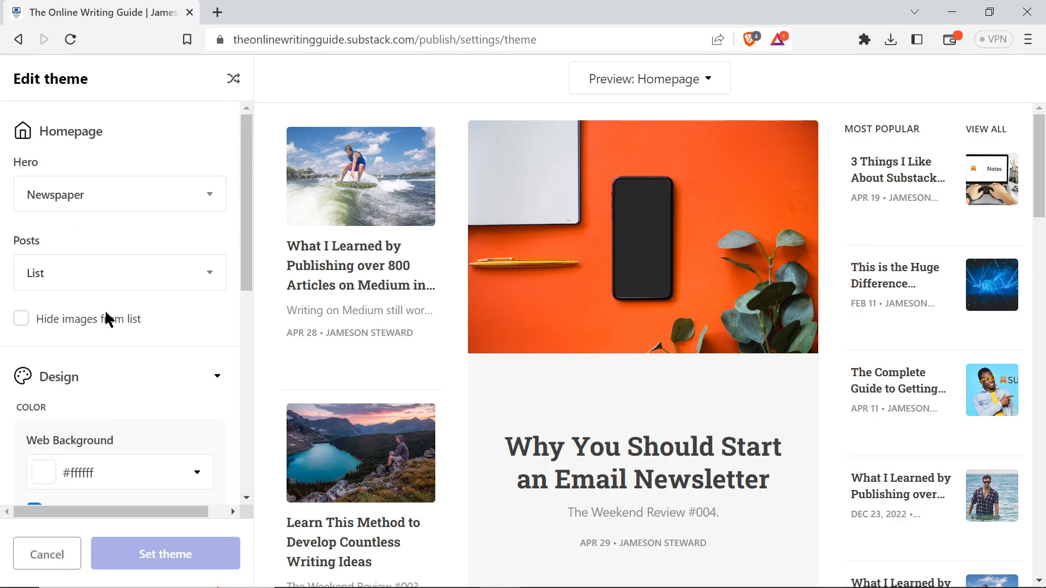
# - Set the homepage hero to Feature and turn off Show top posts
pyautogui.click(120, 194)
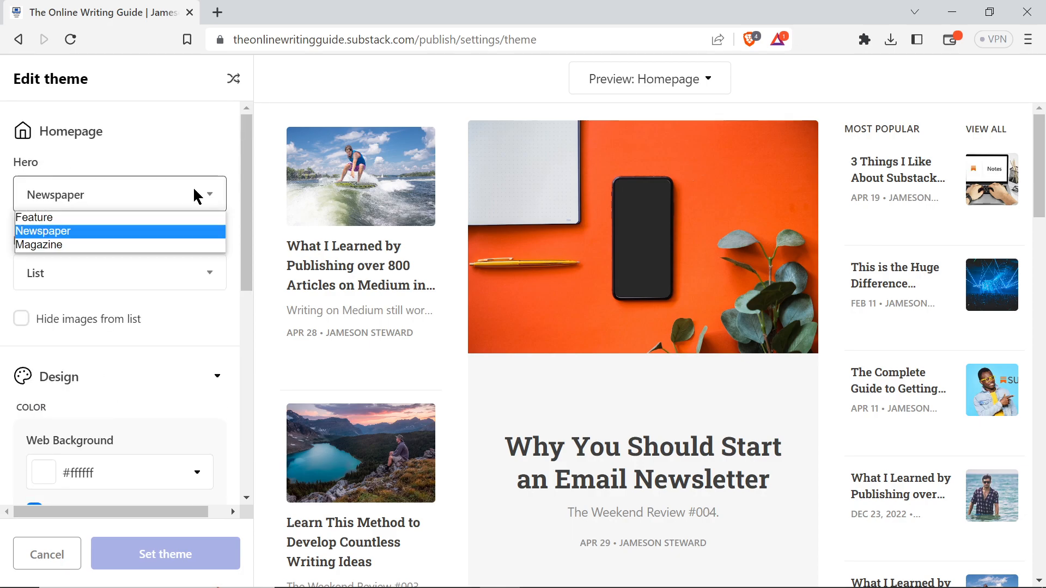
pyautogui.moveTo(35, 216)
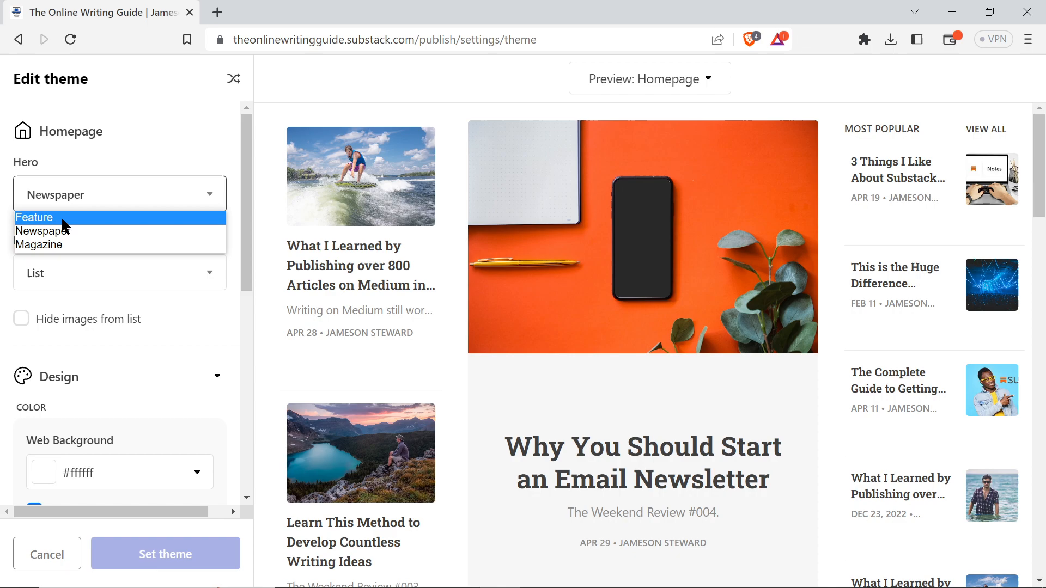
pyautogui.click(35, 217)
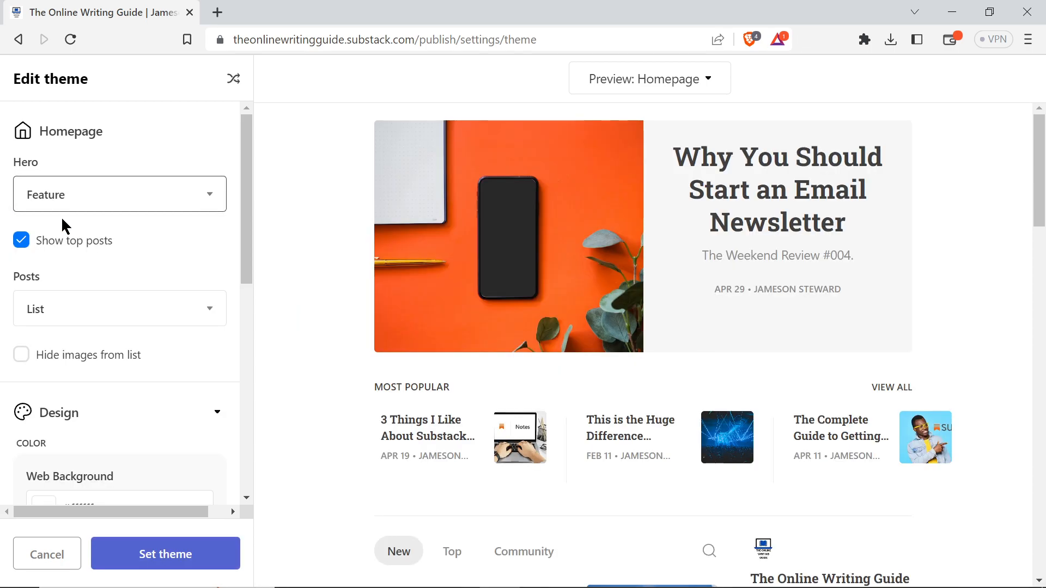
pyautogui.moveTo(657, 187)
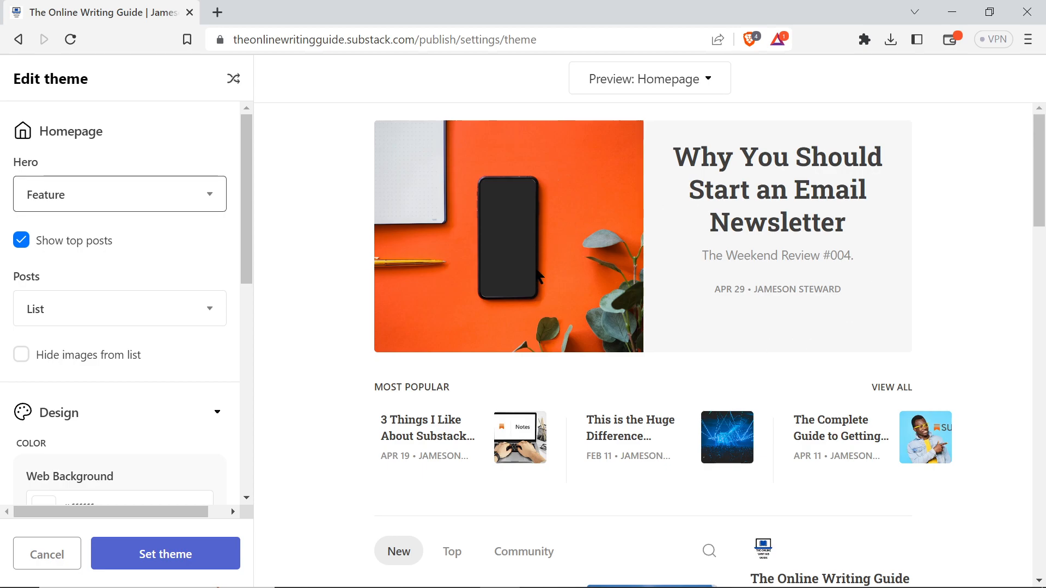
pyautogui.moveTo(181, 271)
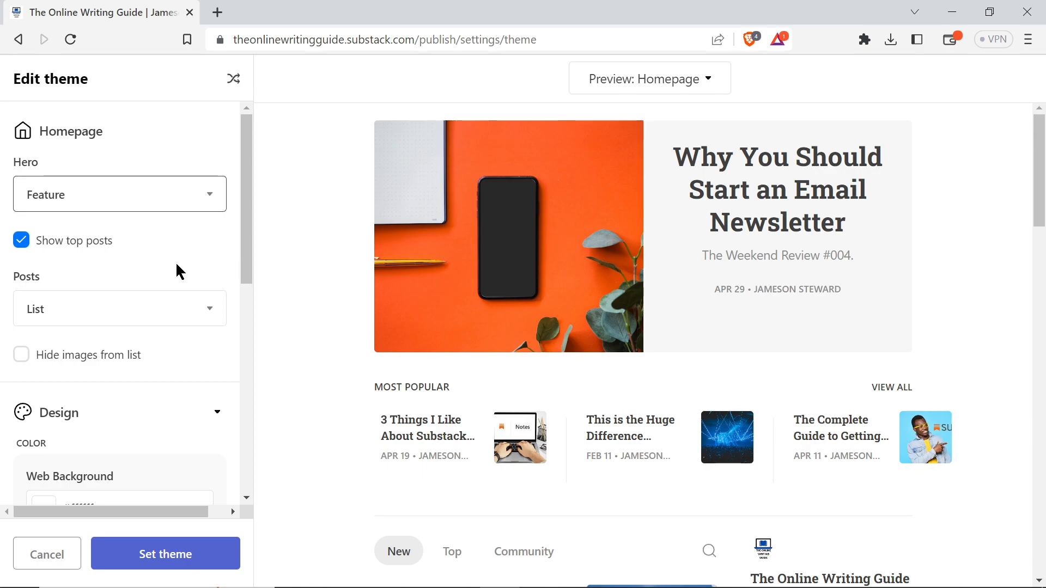
pyautogui.scroll(-3)
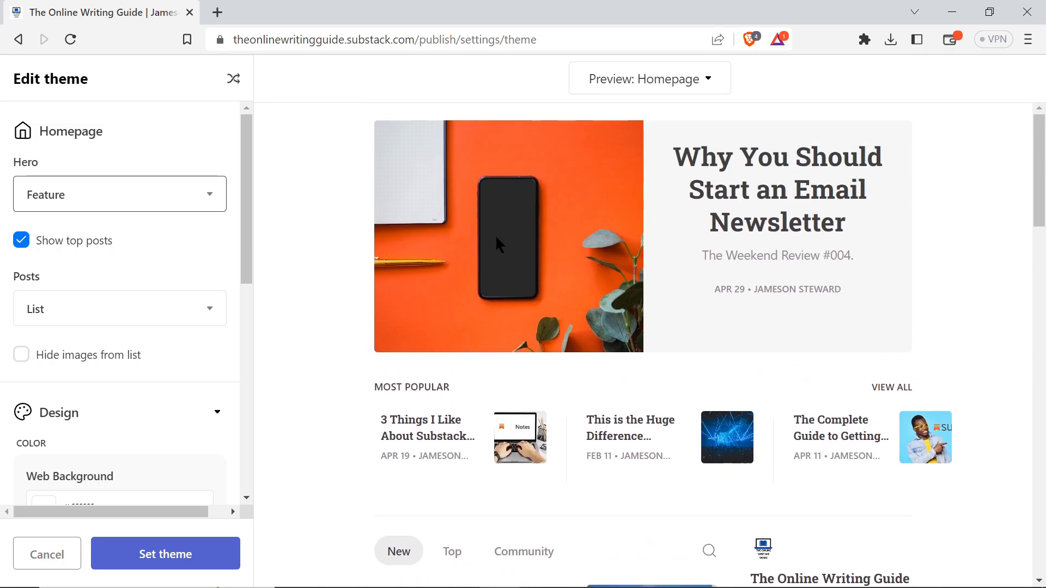
pyautogui.moveTo(486, 439)
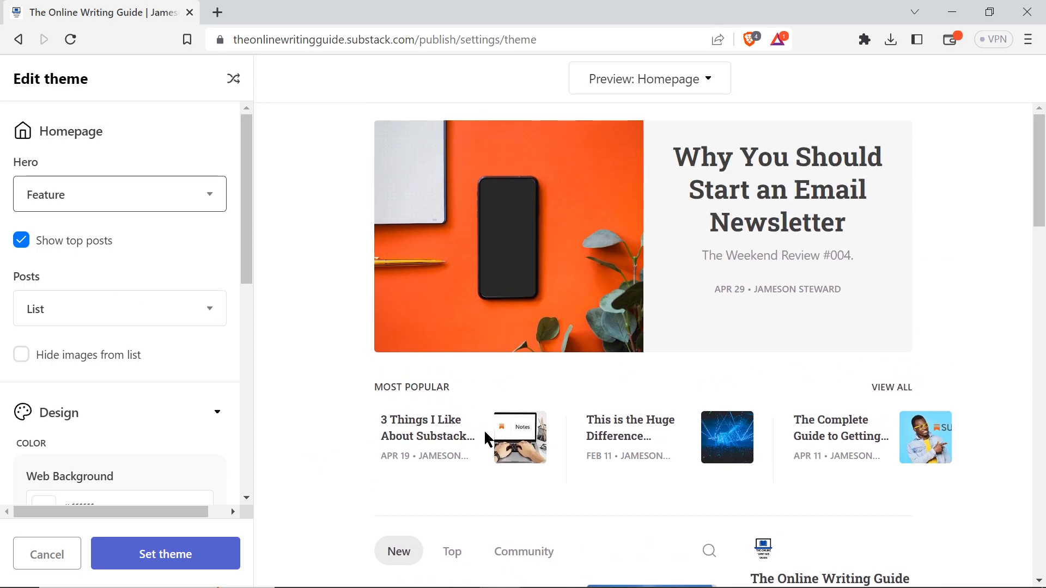
pyautogui.moveTo(644, 470)
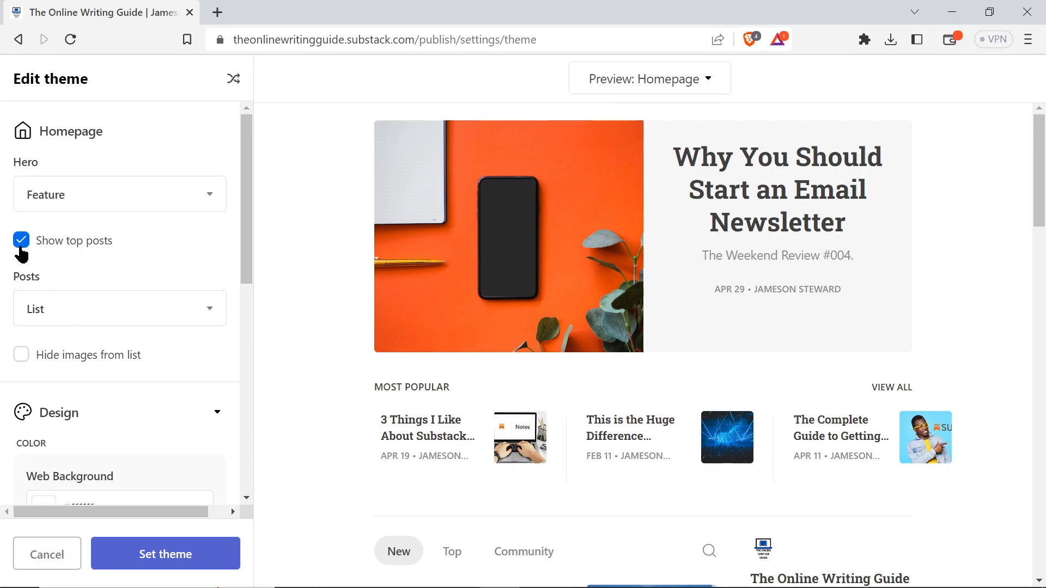
pyautogui.click(20, 240)
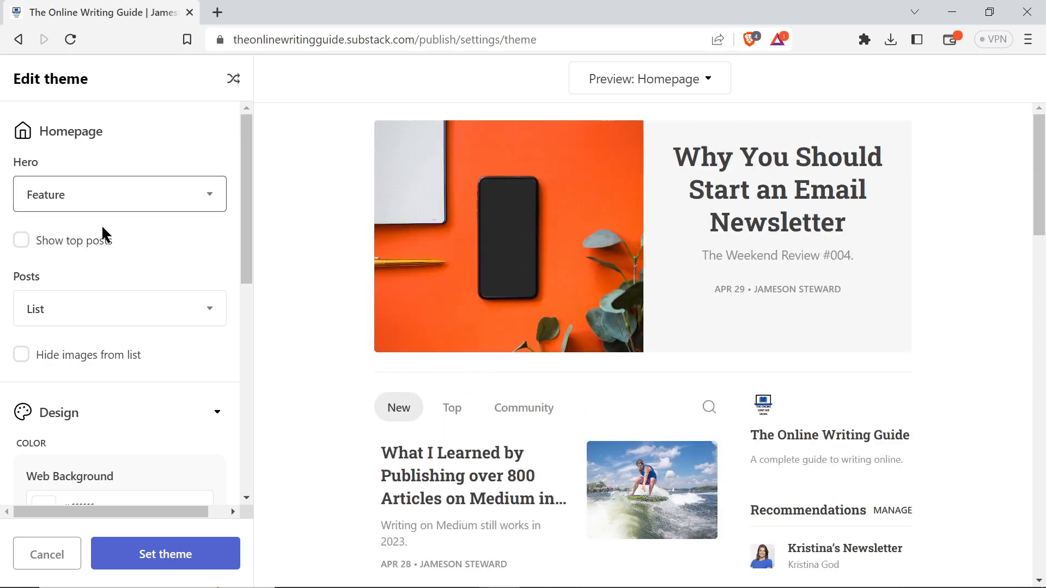
# - Set the homepage hero to Newspaper and scroll through the preview
pyautogui.click(119, 194)
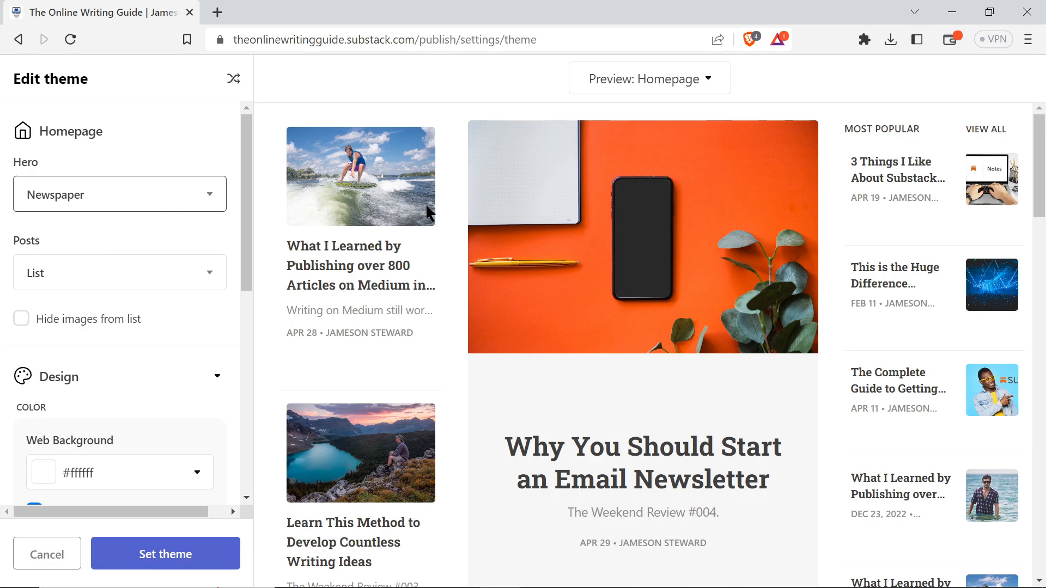
pyautogui.moveTo(589, 268)
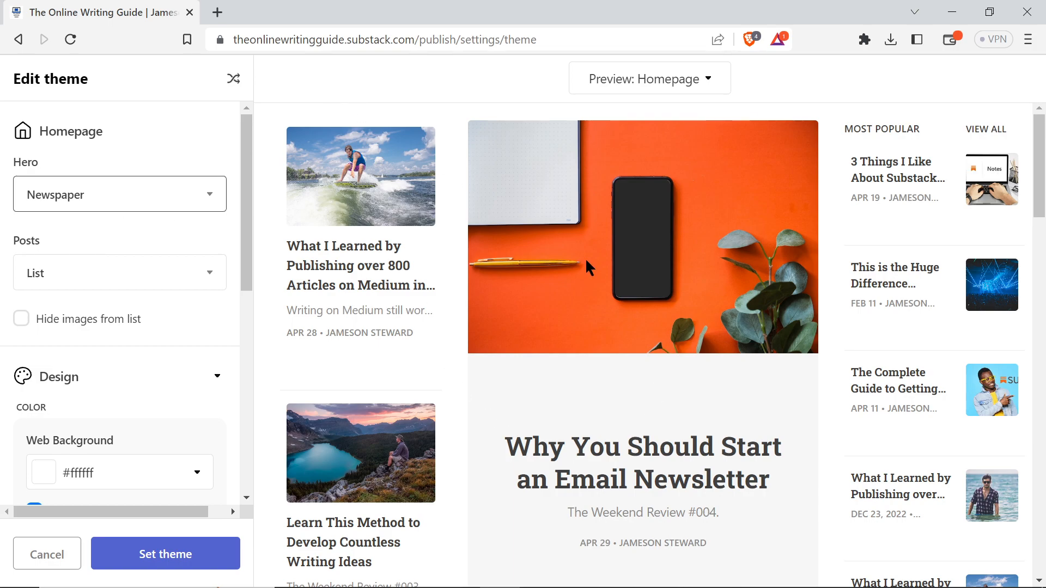
pyautogui.scroll(-3)
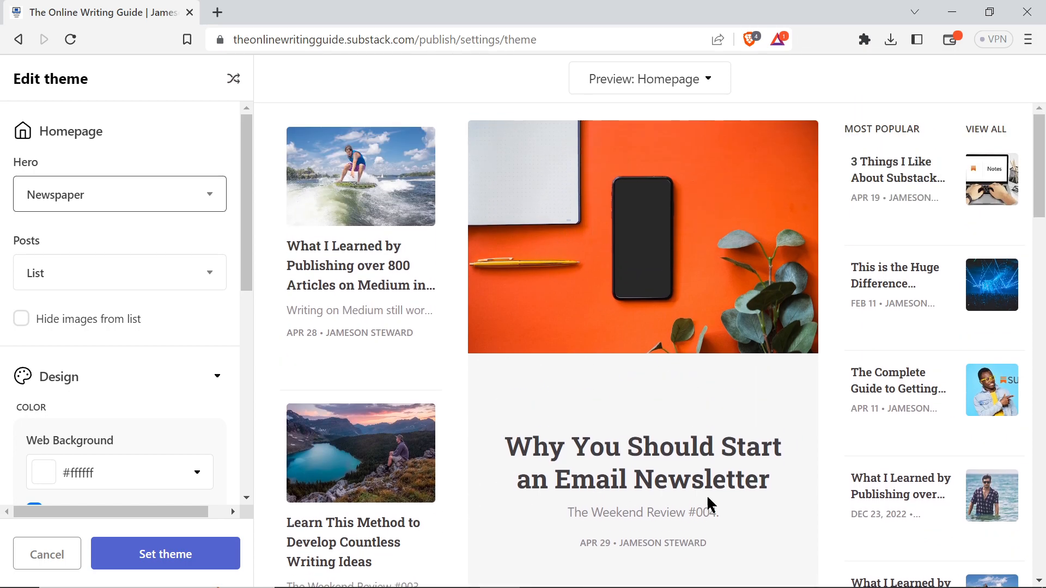
pyautogui.moveTo(676, 416)
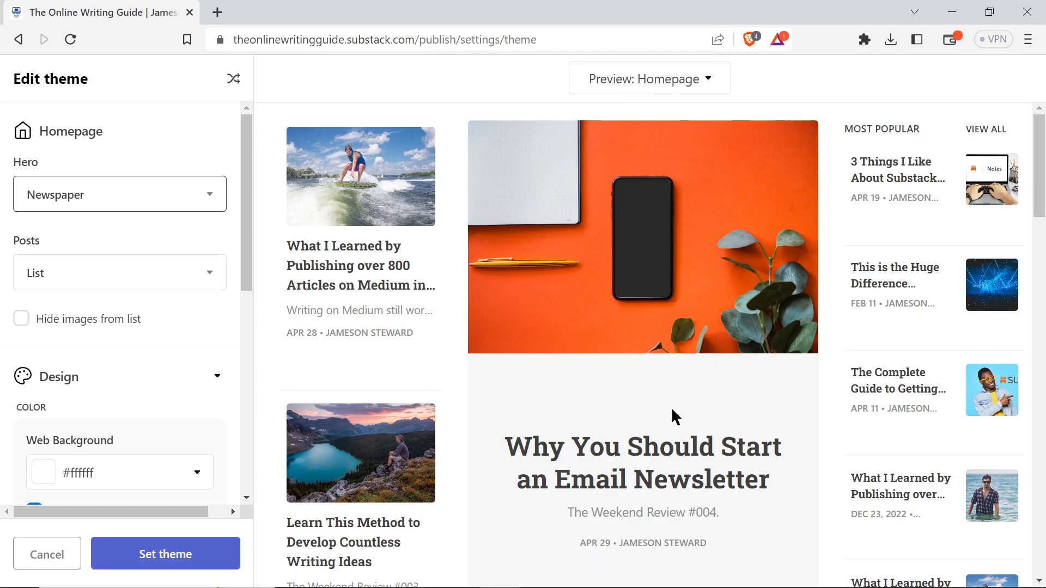
pyautogui.moveTo(927, 142)
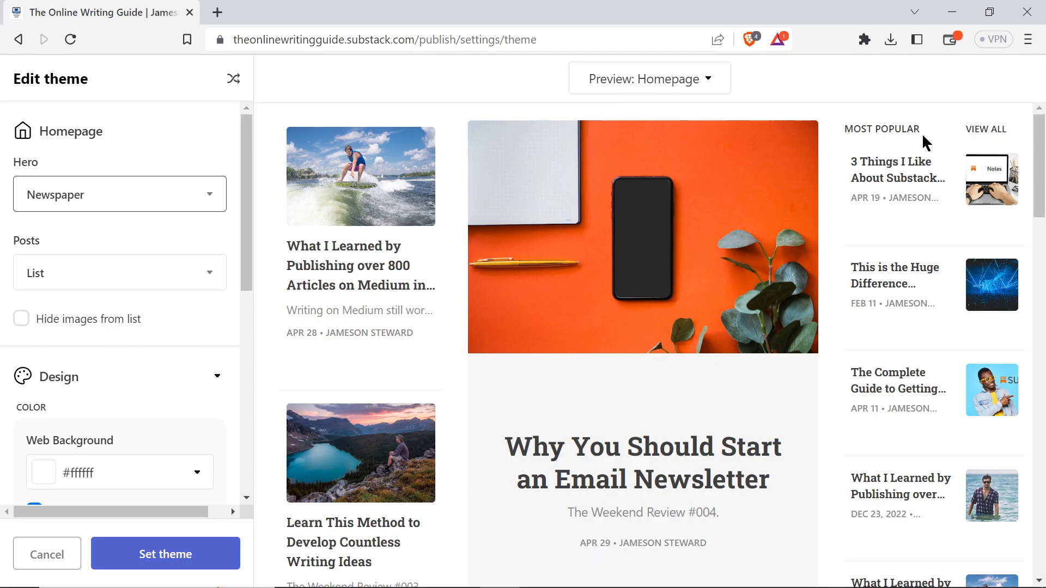
pyautogui.scroll(-3)
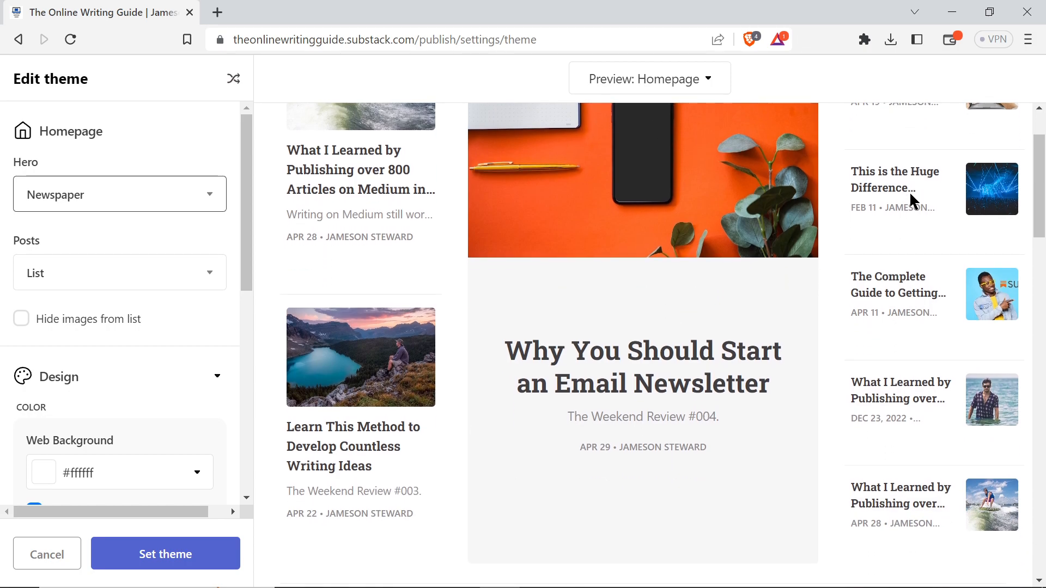
pyautogui.scroll(-3)
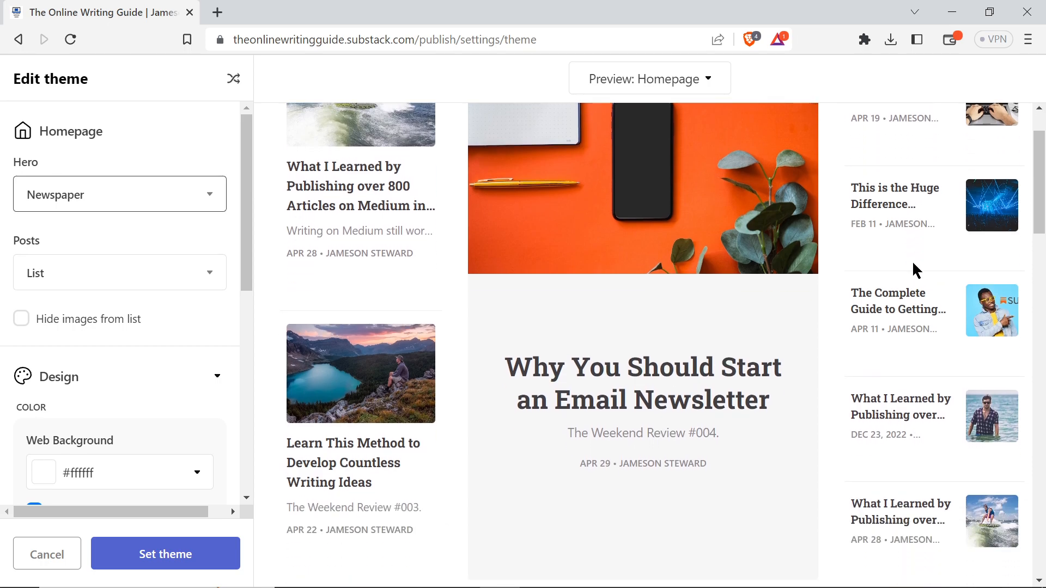
pyautogui.scroll(-3)
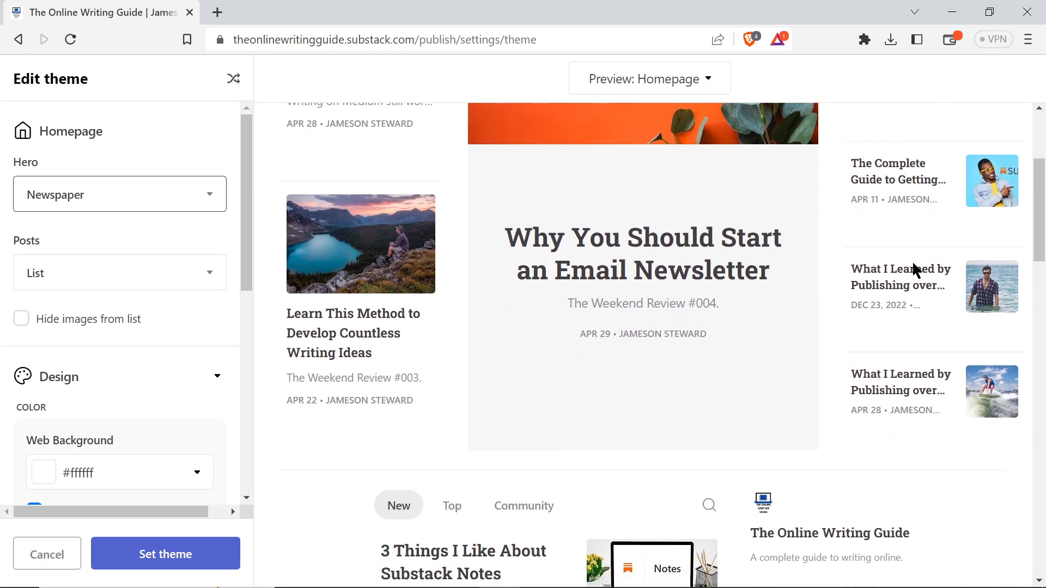
pyautogui.scroll(-3)
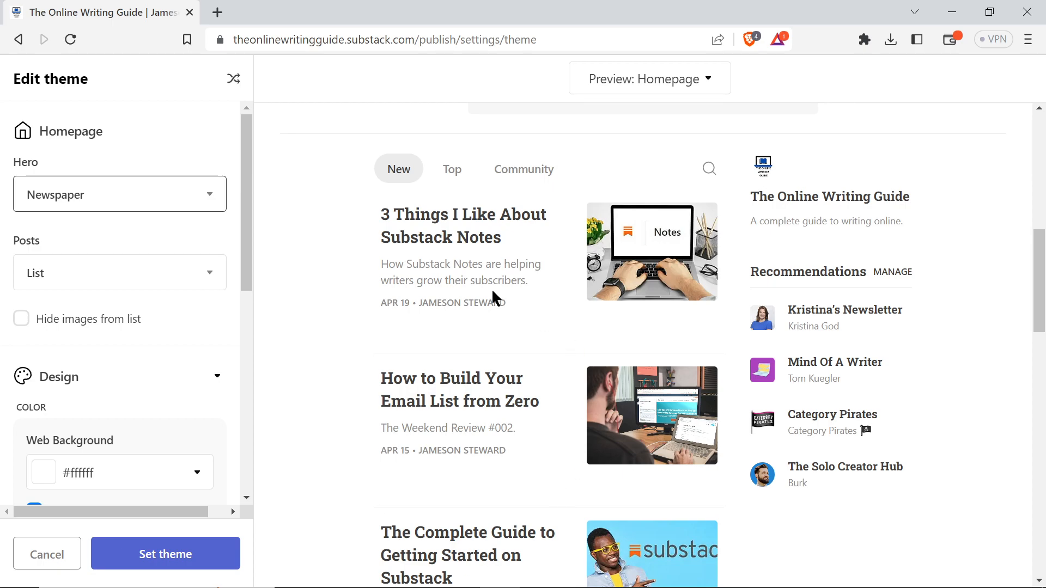
pyautogui.moveTo(357, 362)
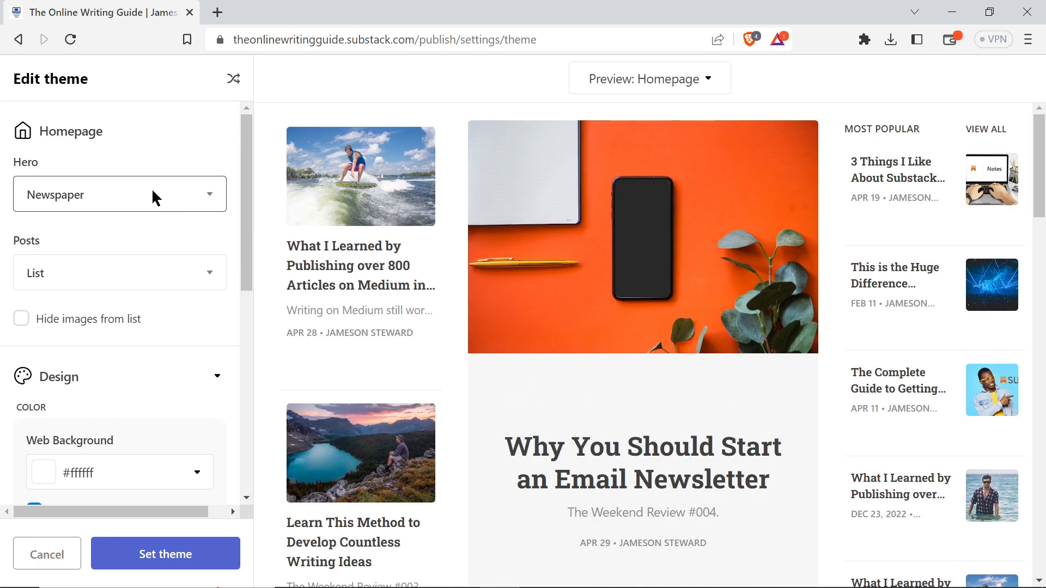
# - Lay out the homepage posts as a Grid and review the preview
pyautogui.click(118, 272)
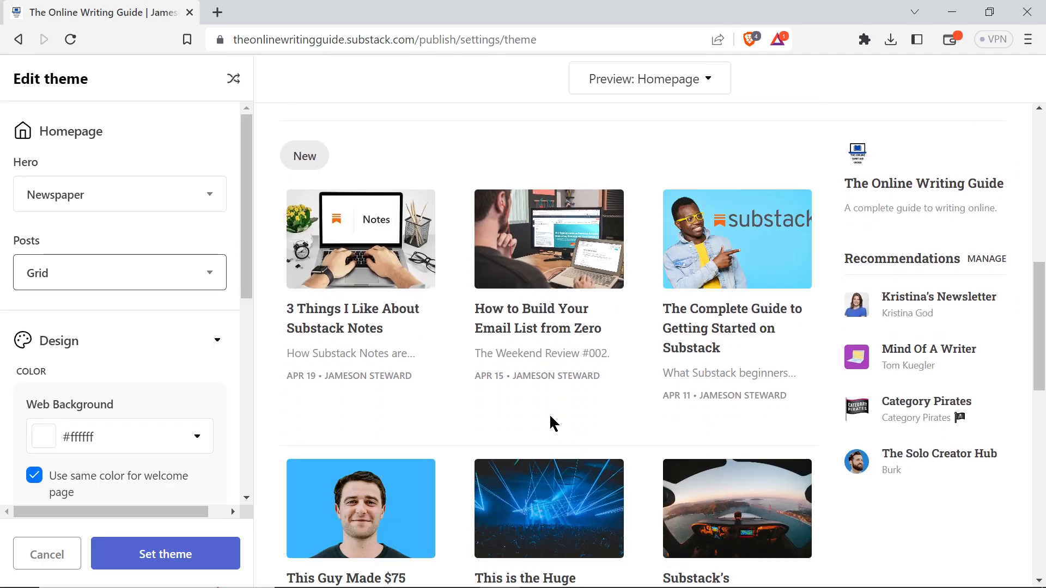
pyautogui.scroll(-3)
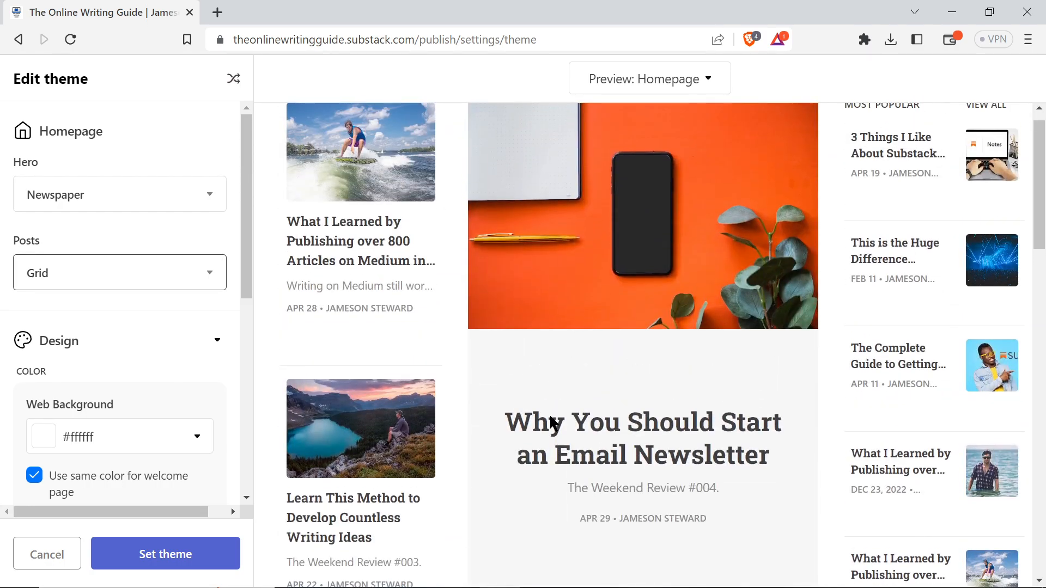
pyautogui.scroll(-3)
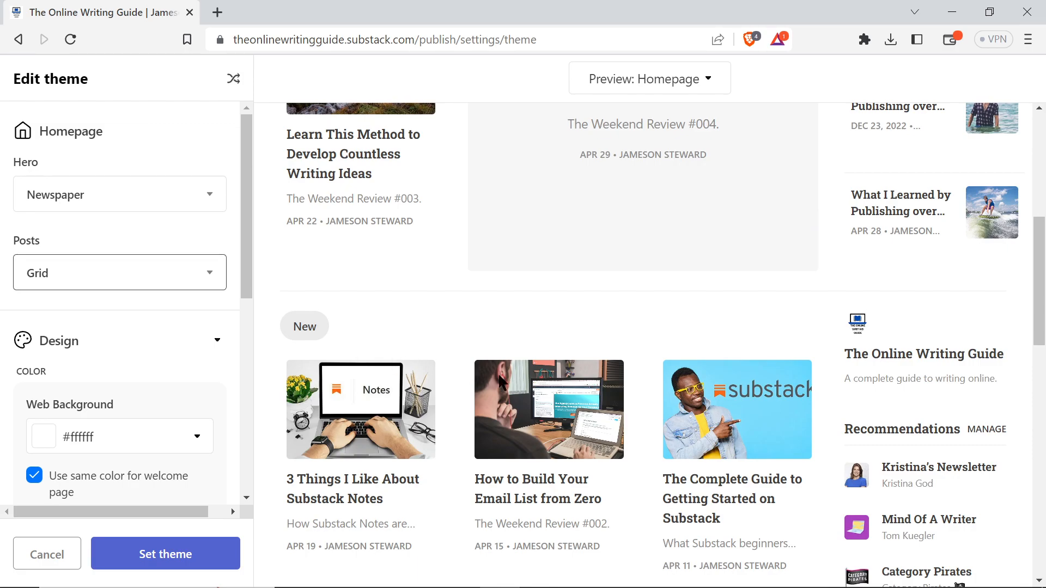
pyautogui.scroll(-3)
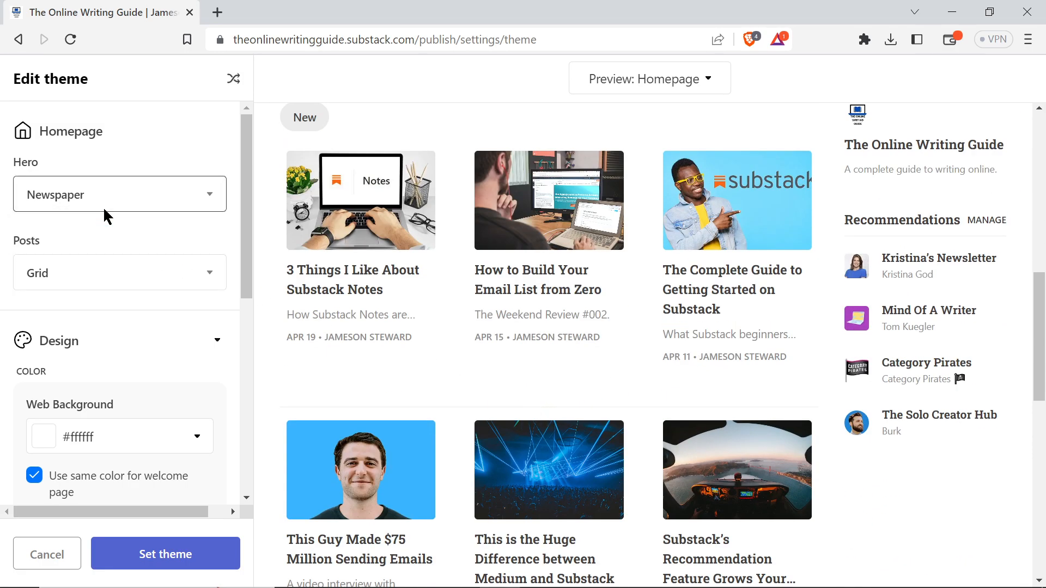
pyautogui.click(119, 194)
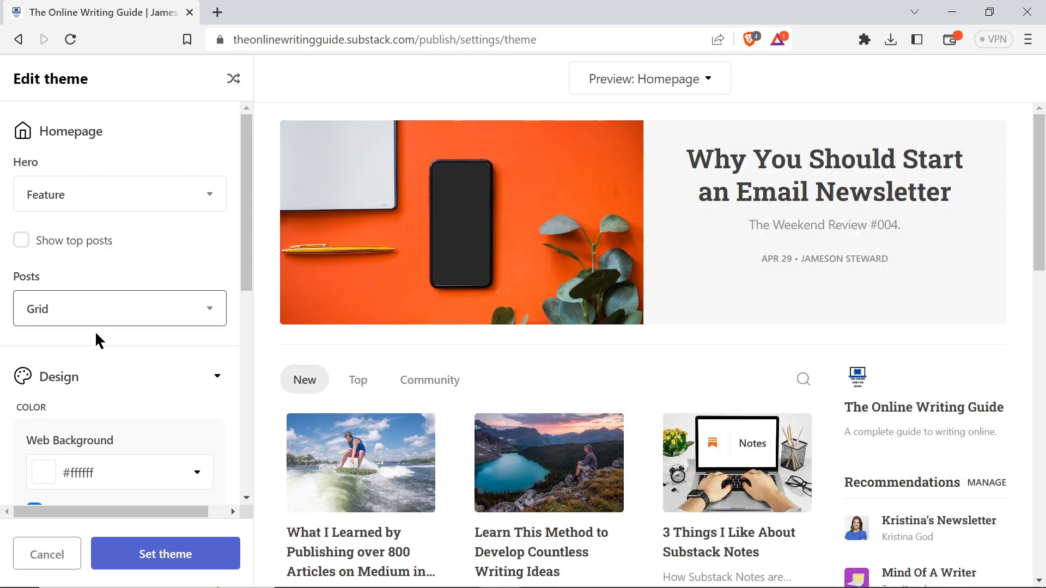
# - Try the posts as a List, then return them to Grid
pyautogui.click(119, 308)
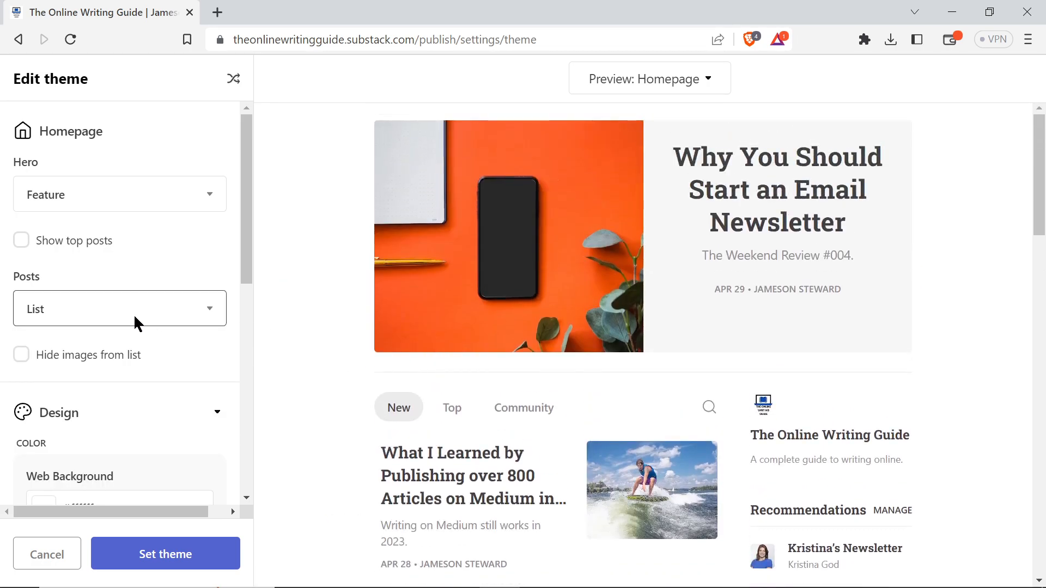
pyautogui.click(119, 309)
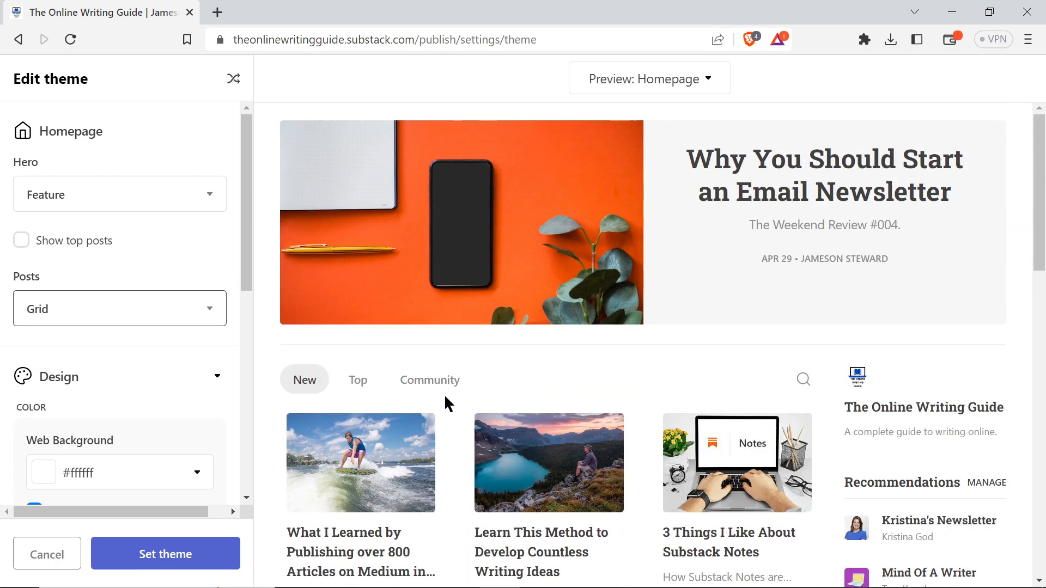
pyautogui.moveTo(149, 223)
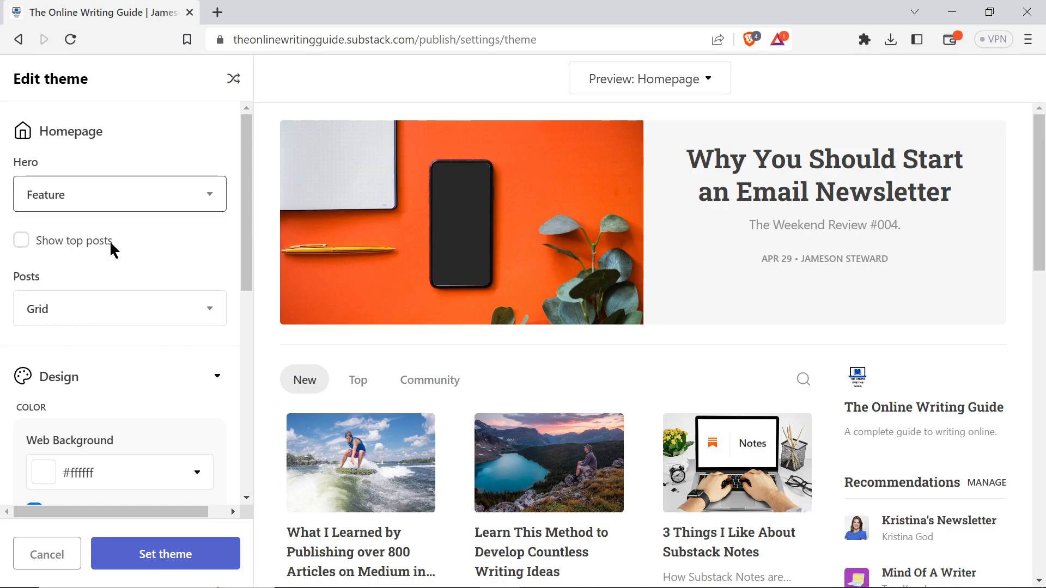
pyautogui.click(119, 194)
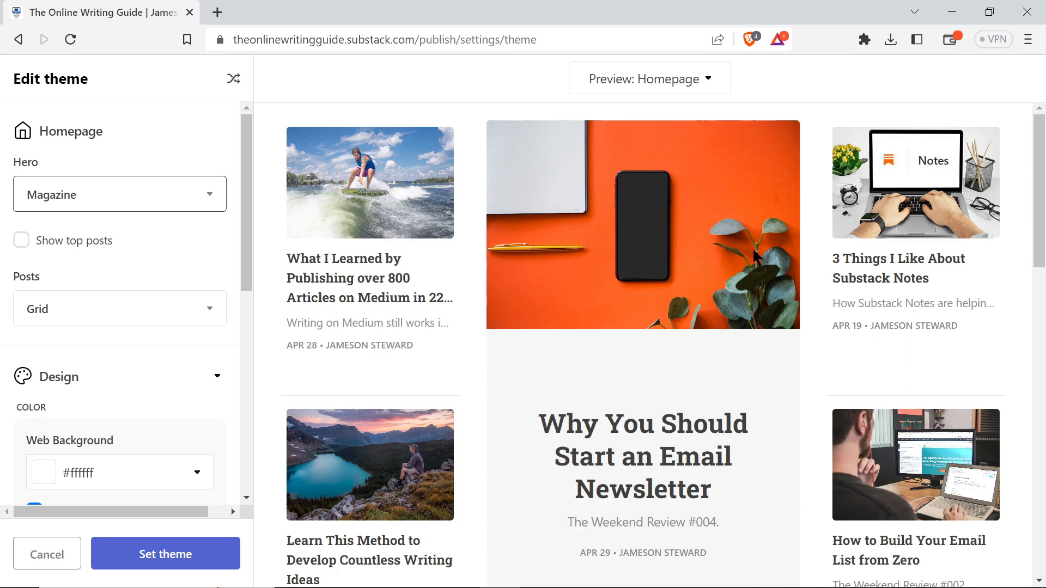
# - Toggle Hide images from list on and off, then turn Show top posts on
pyautogui.scroll(-3)
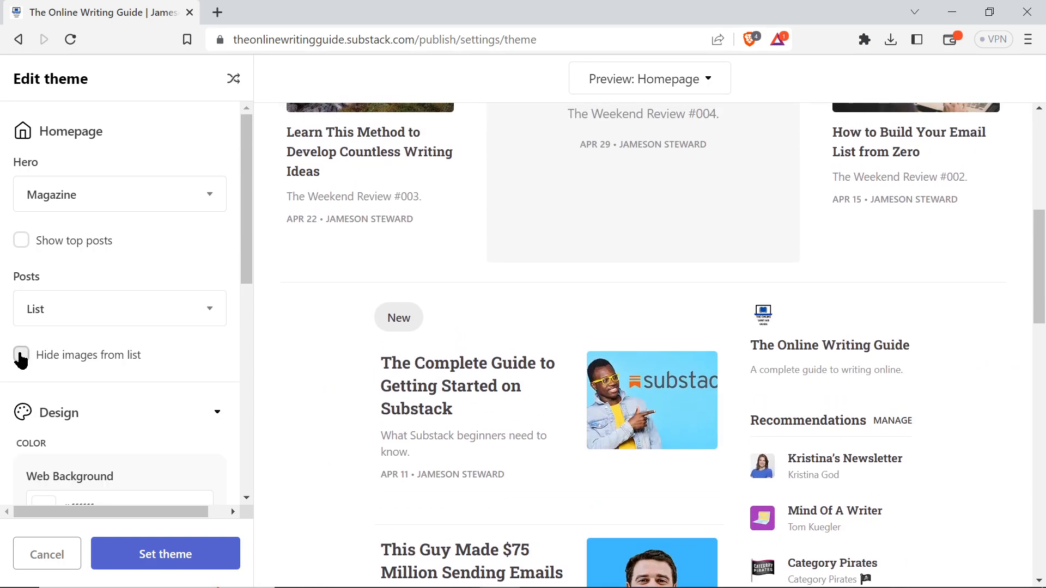
pyautogui.click(21, 354)
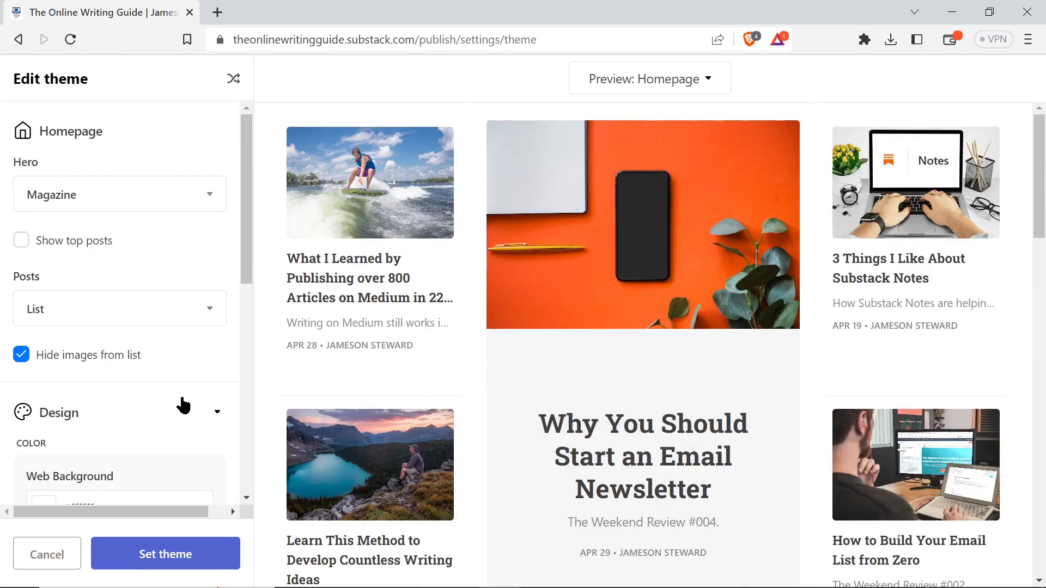
pyautogui.click(20, 354)
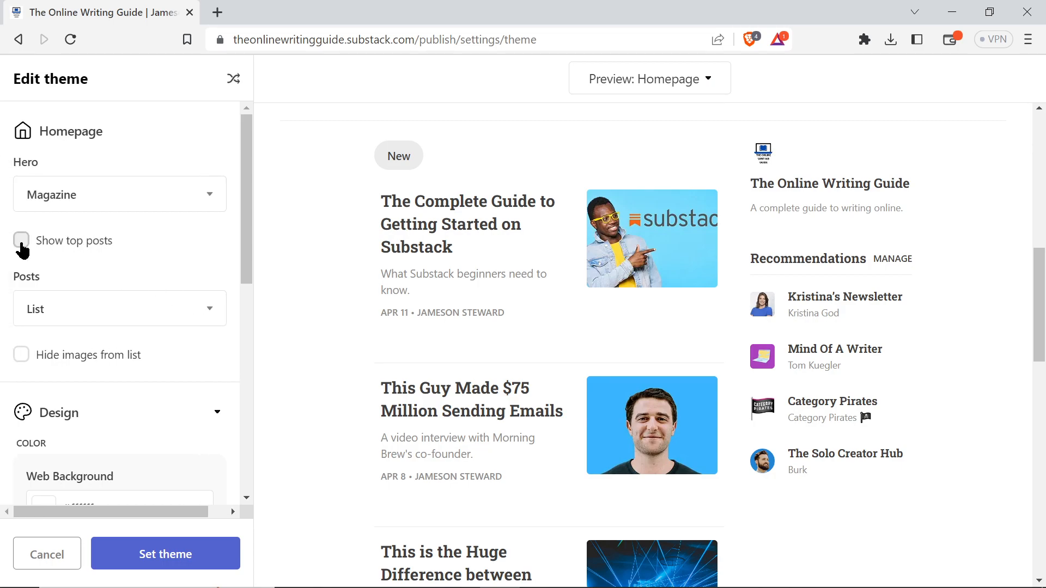
pyautogui.click(21, 240)
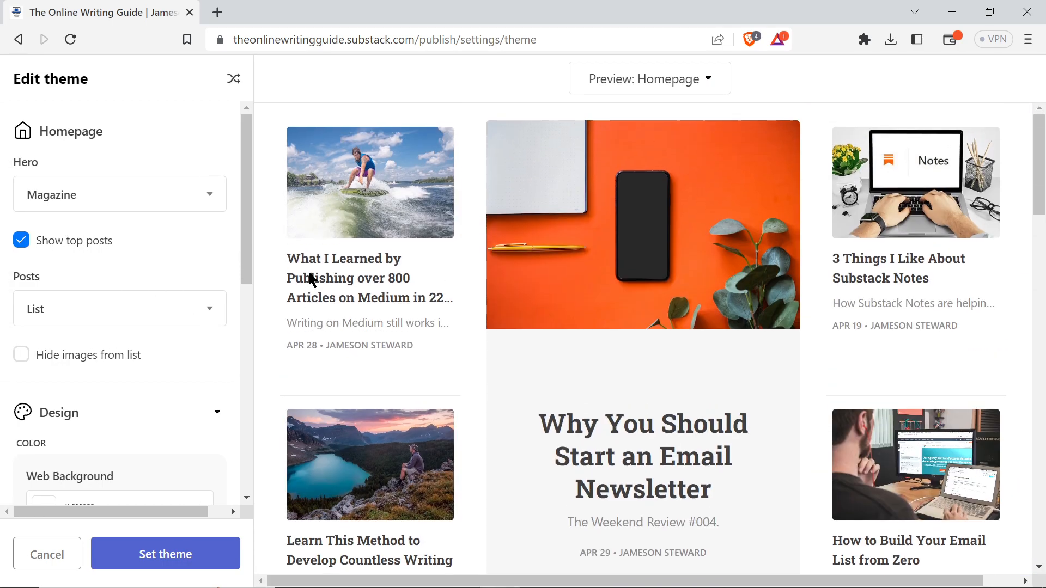
pyautogui.scroll(-3)
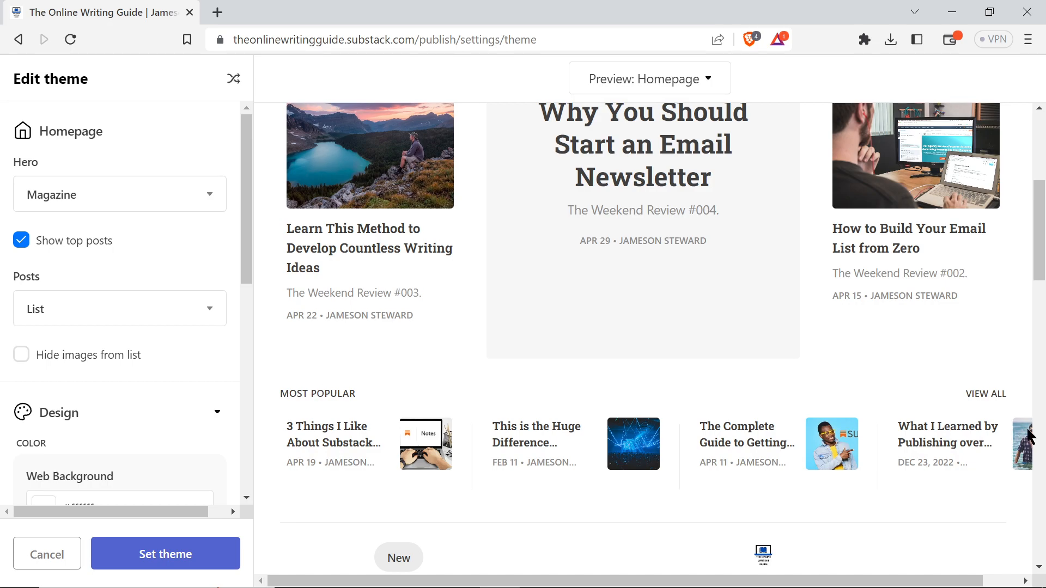
pyautogui.scroll(3)
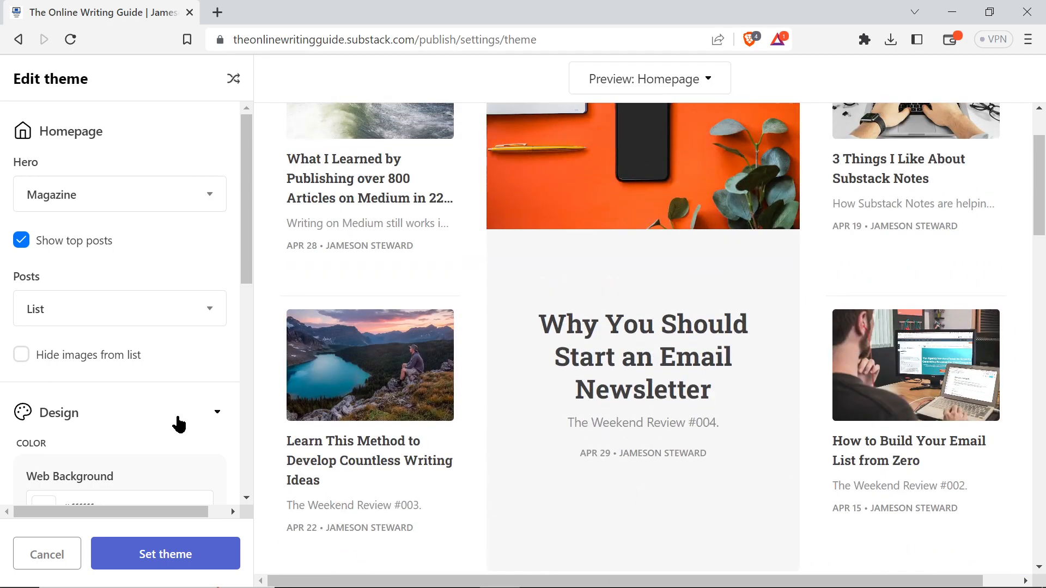
pyautogui.moveTo(77, 200)
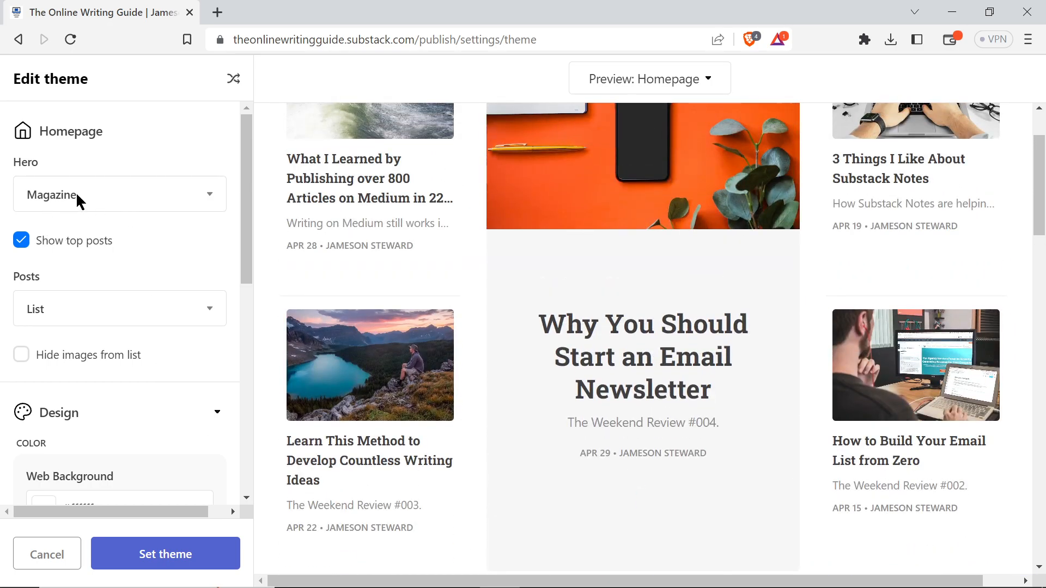
pyautogui.click(119, 194)
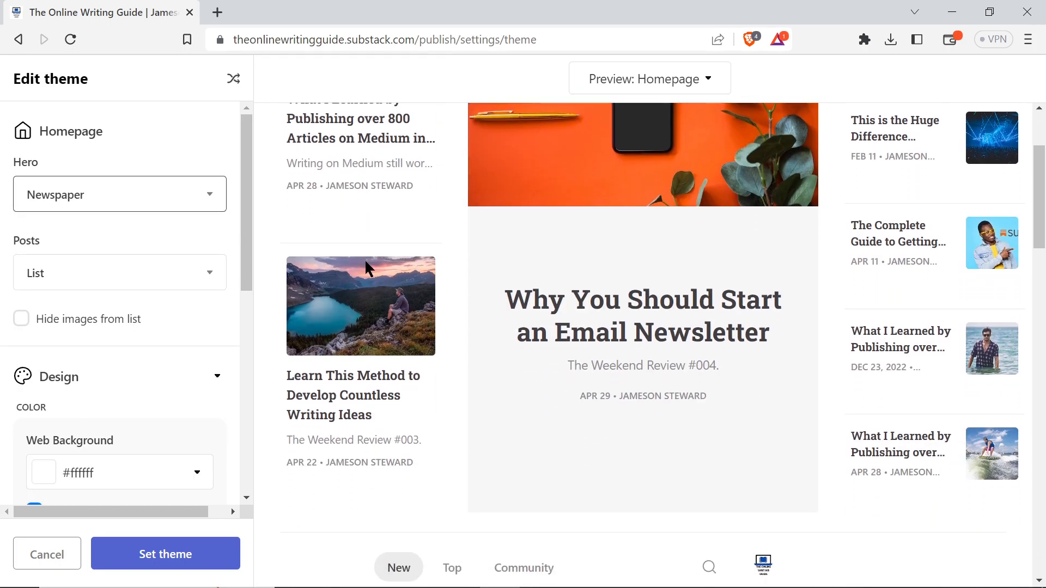
# - Switch posts layout to Grid and save the theme with Set theme
pyautogui.click(119, 272)
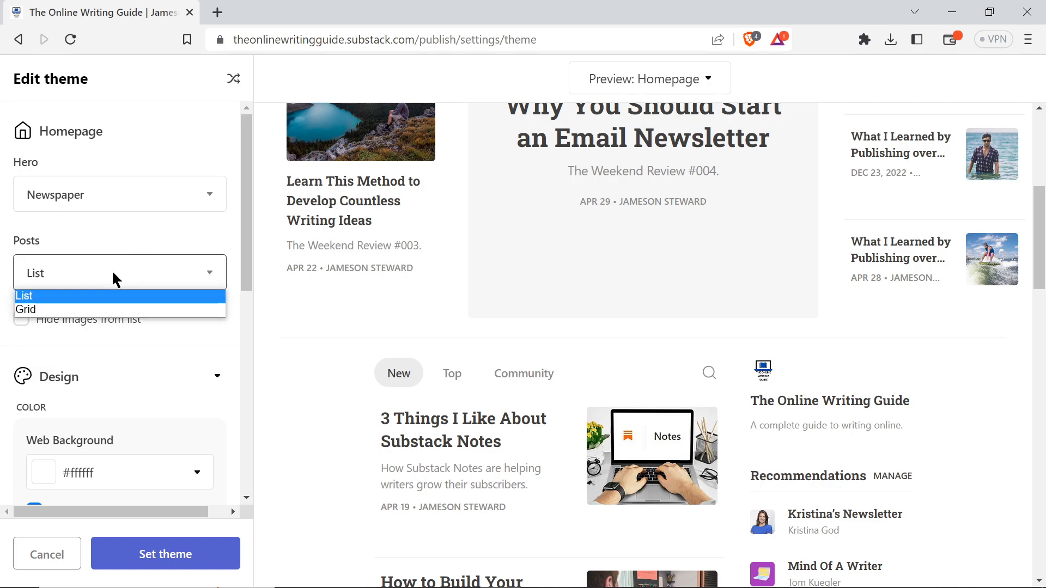
pyautogui.click(27, 309)
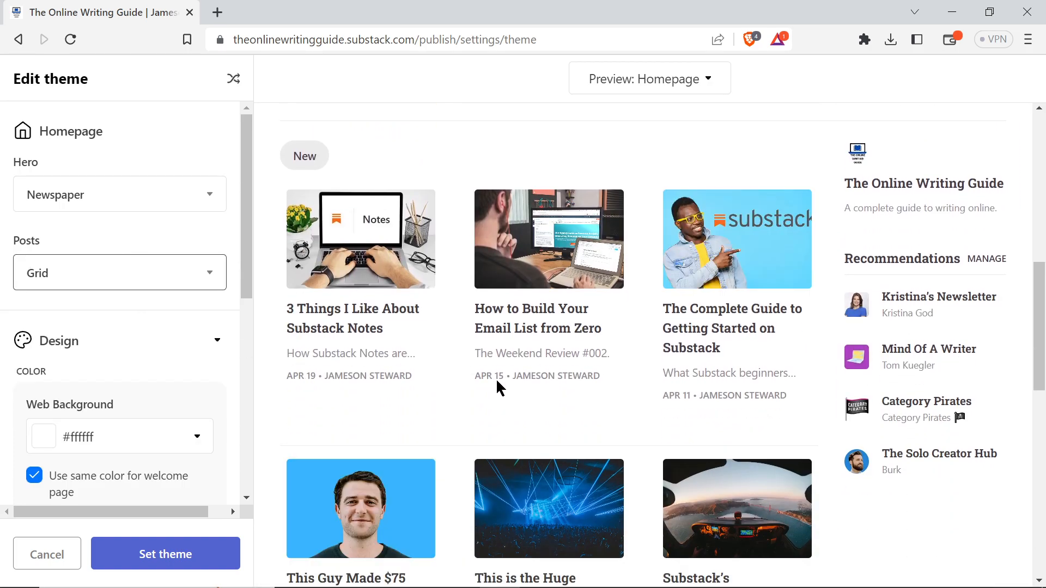
pyautogui.scroll(-3)
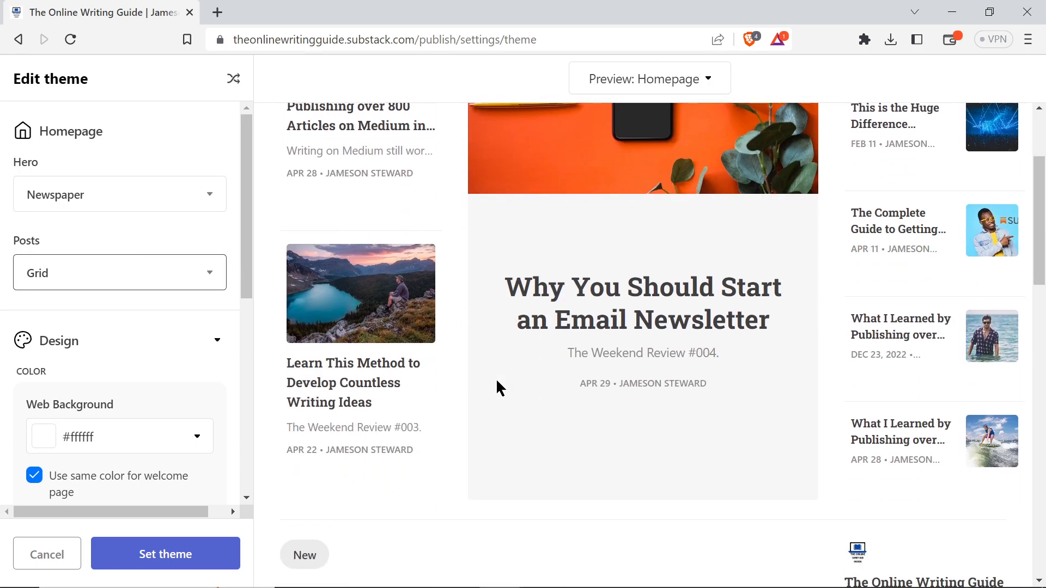
pyautogui.scroll(-3)
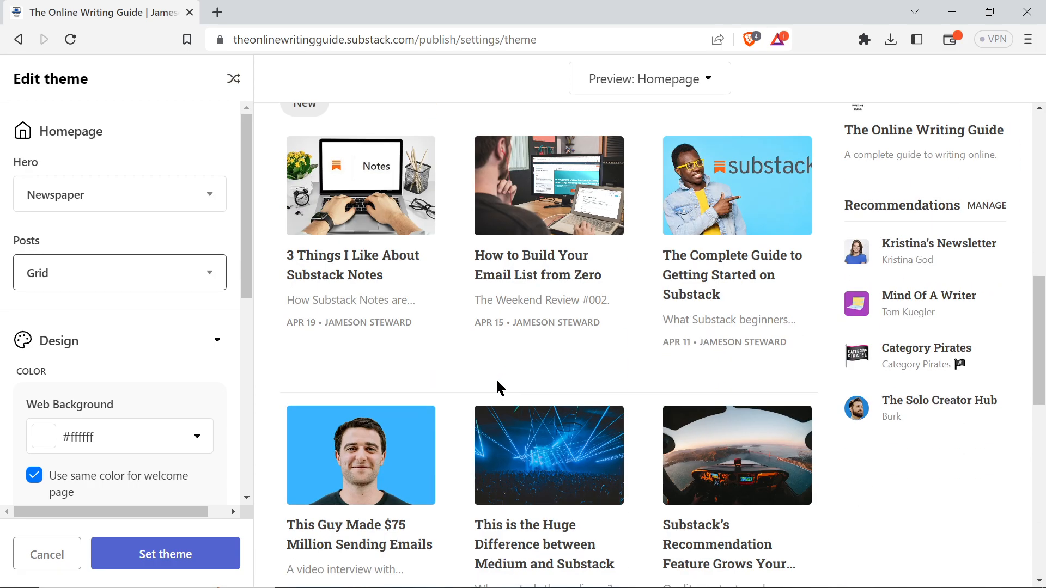
pyautogui.scroll(3)
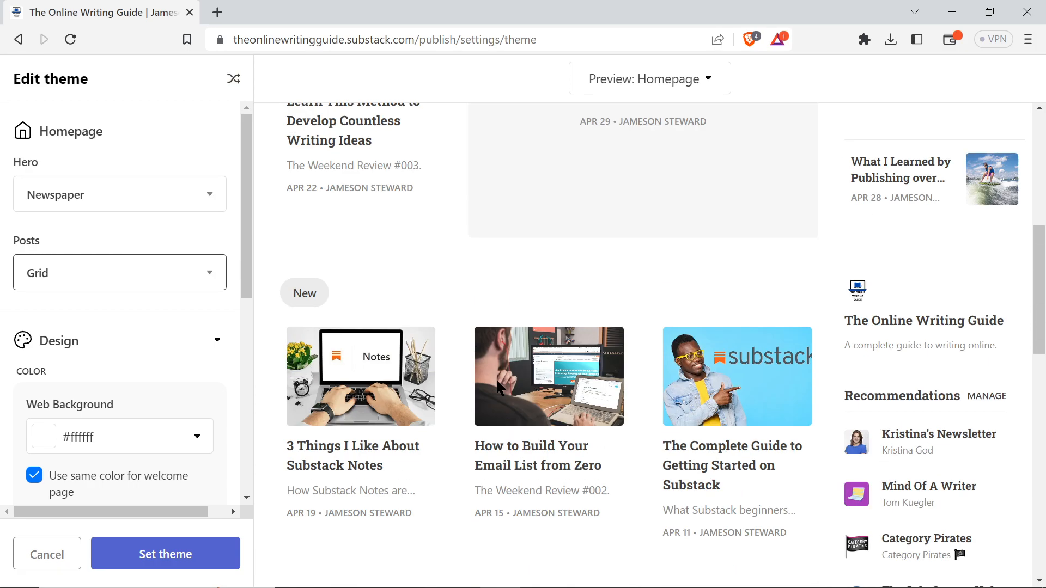
pyautogui.click(164, 555)
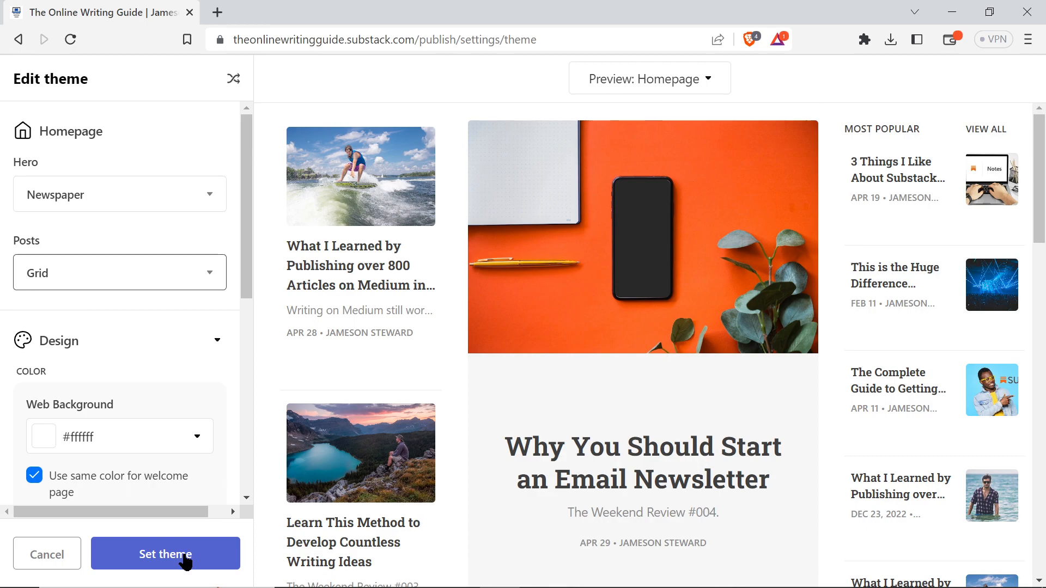
pyautogui.click(165, 553)
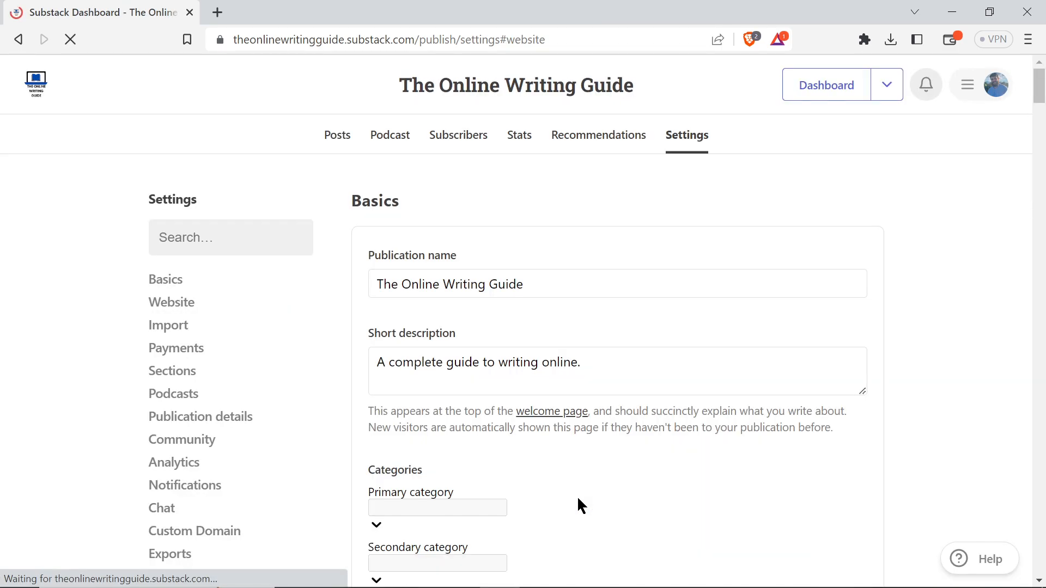
# - Scroll through the live homepage to check the new Newspaper layout
pyautogui.scroll(-3)
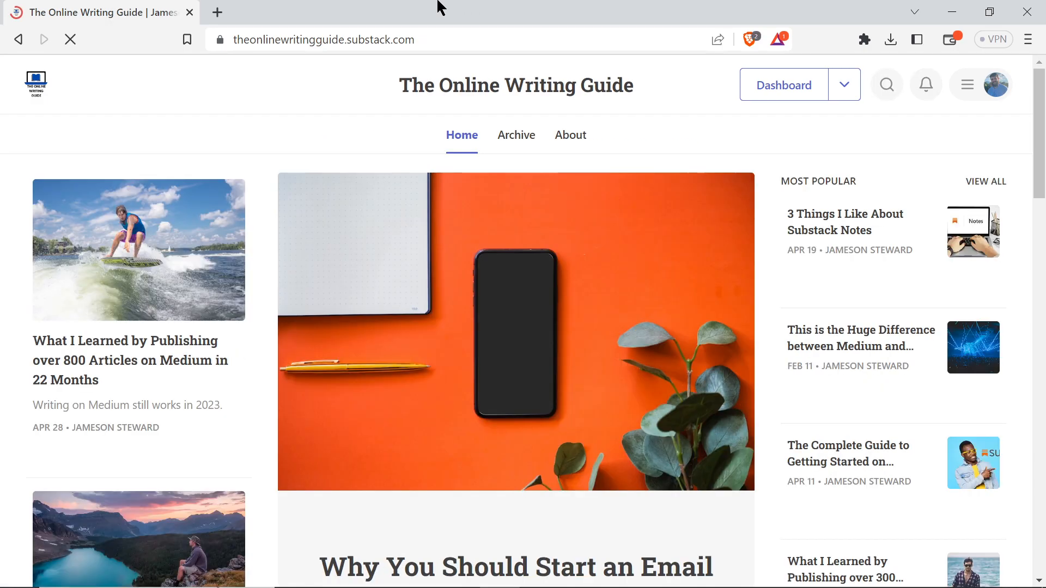
pyautogui.scroll(-3)
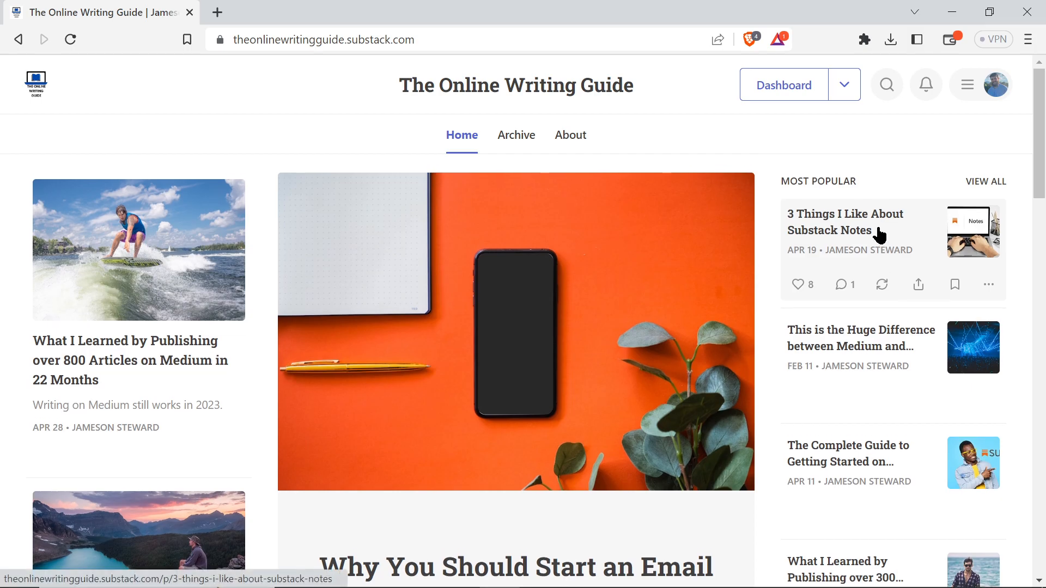
pyautogui.scroll(-3)
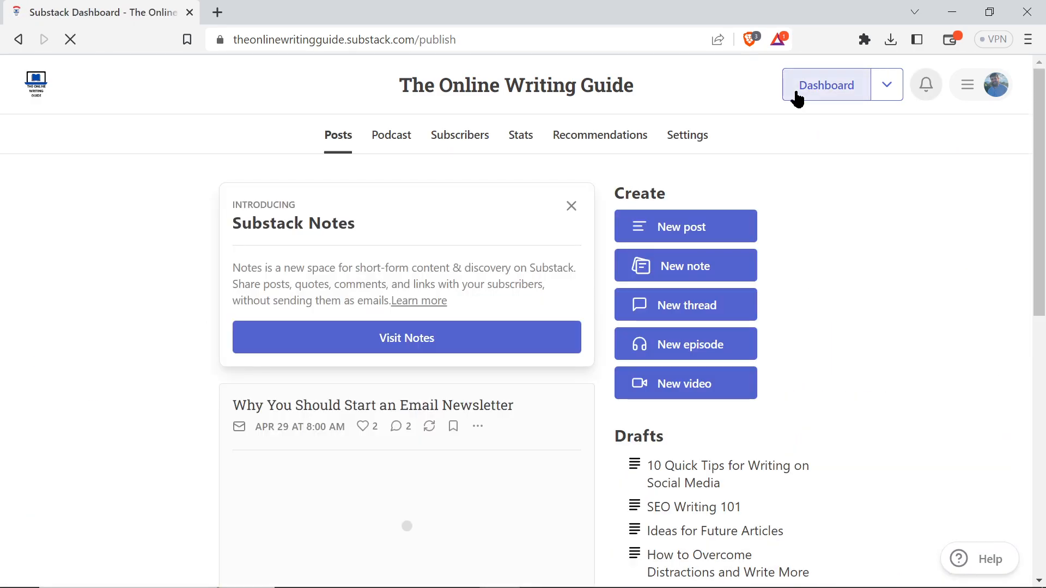
pyautogui.click(571, 205)
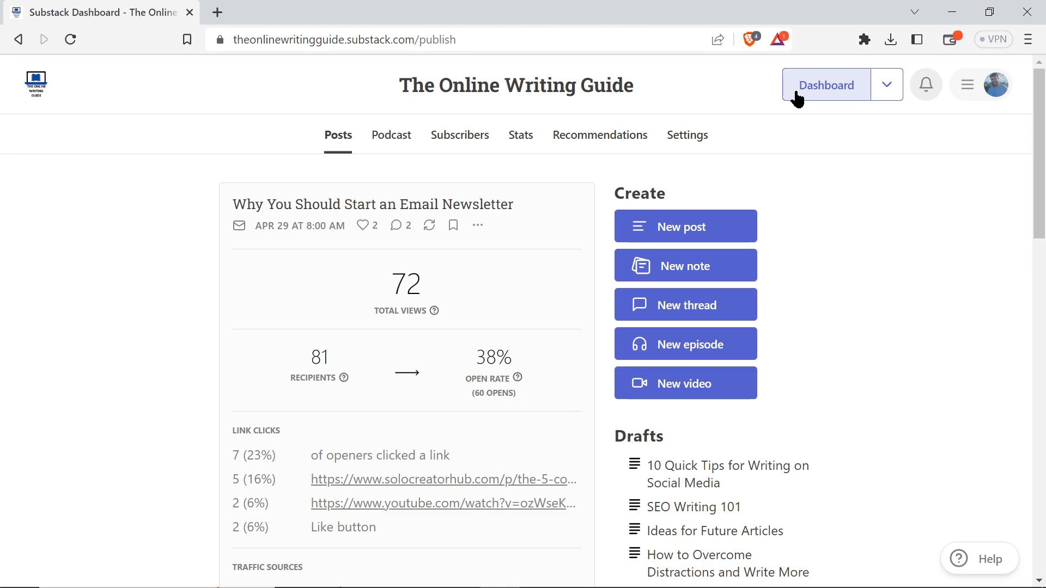
pyautogui.moveTo(732, 546)
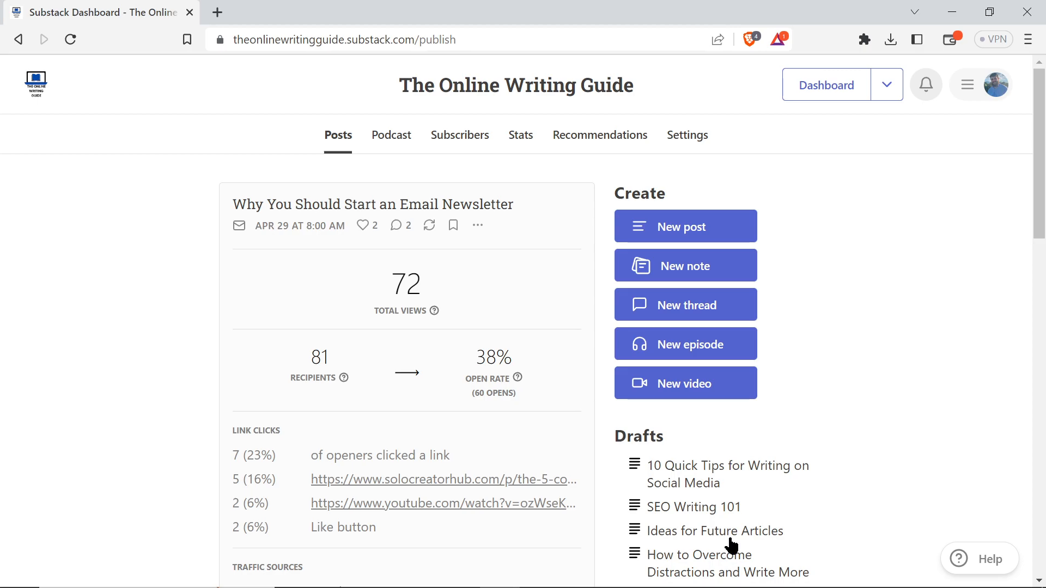